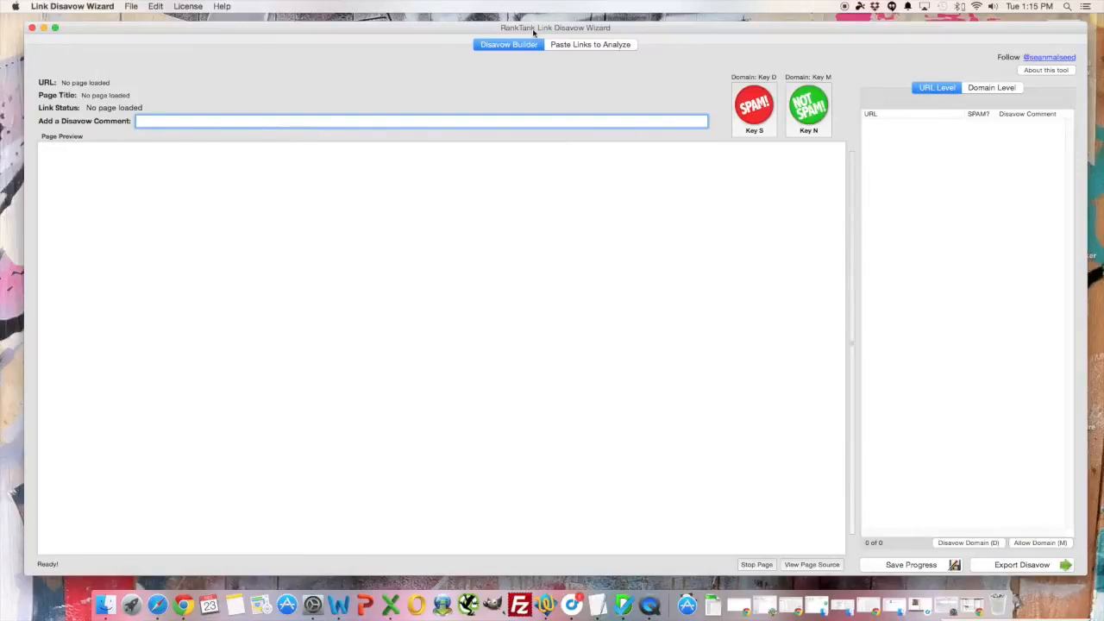
mouse_move(516, 157)
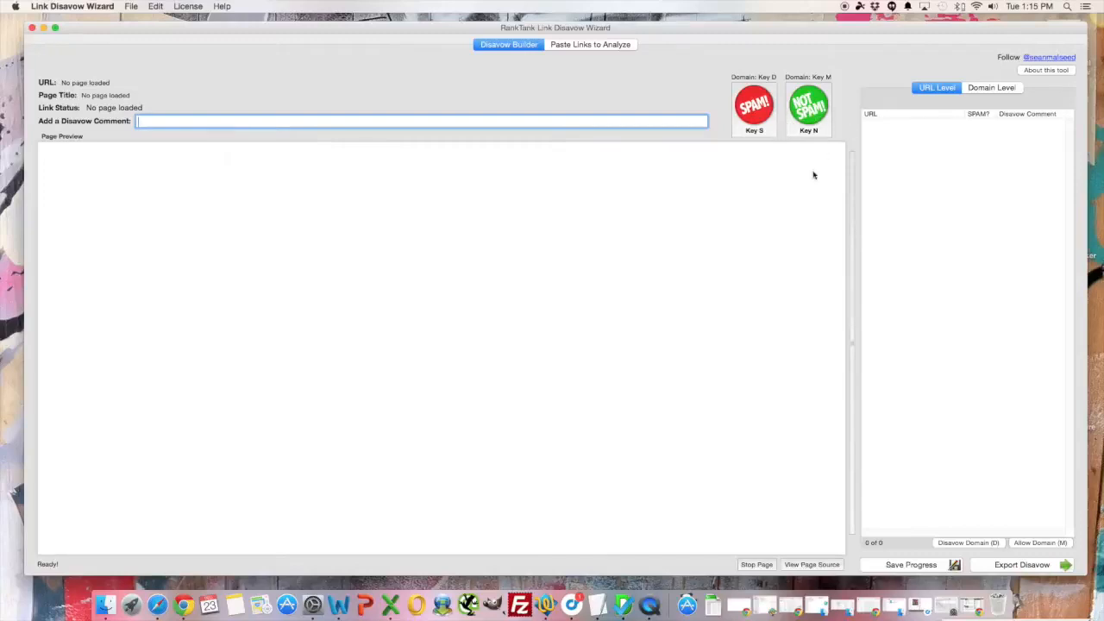
mouse_move(591, 389)
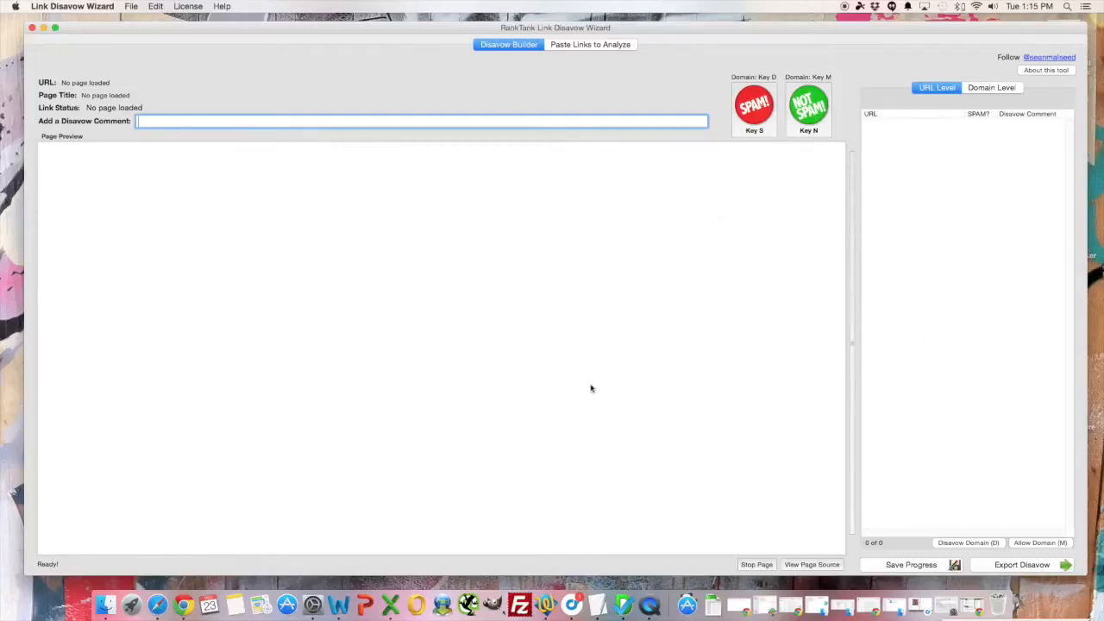
mouse_move(714, 369)
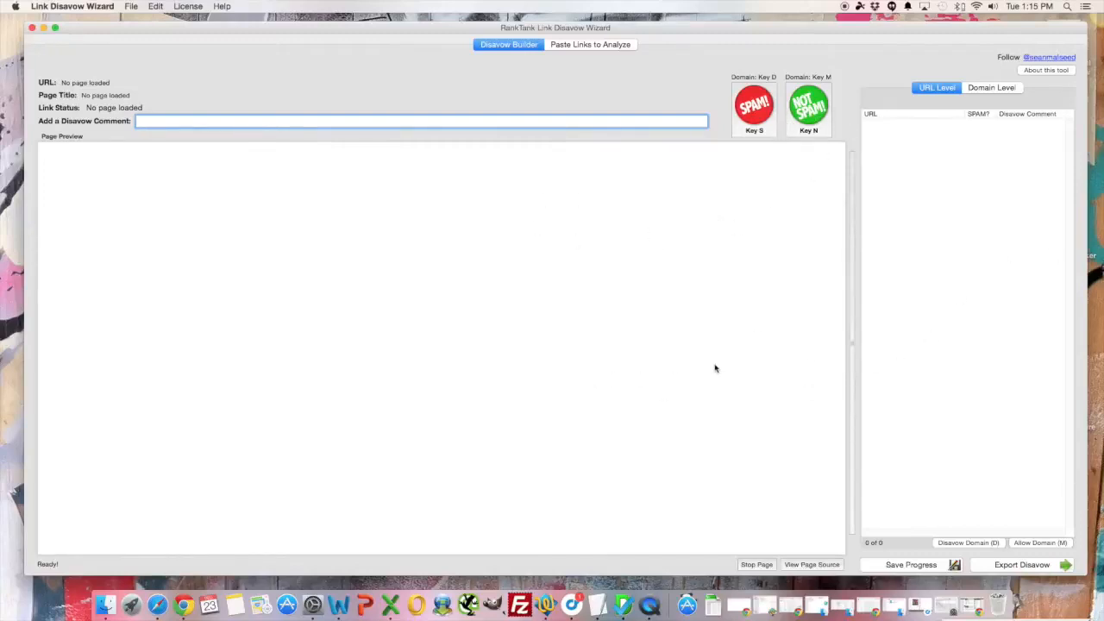
mouse_move(583, 176)
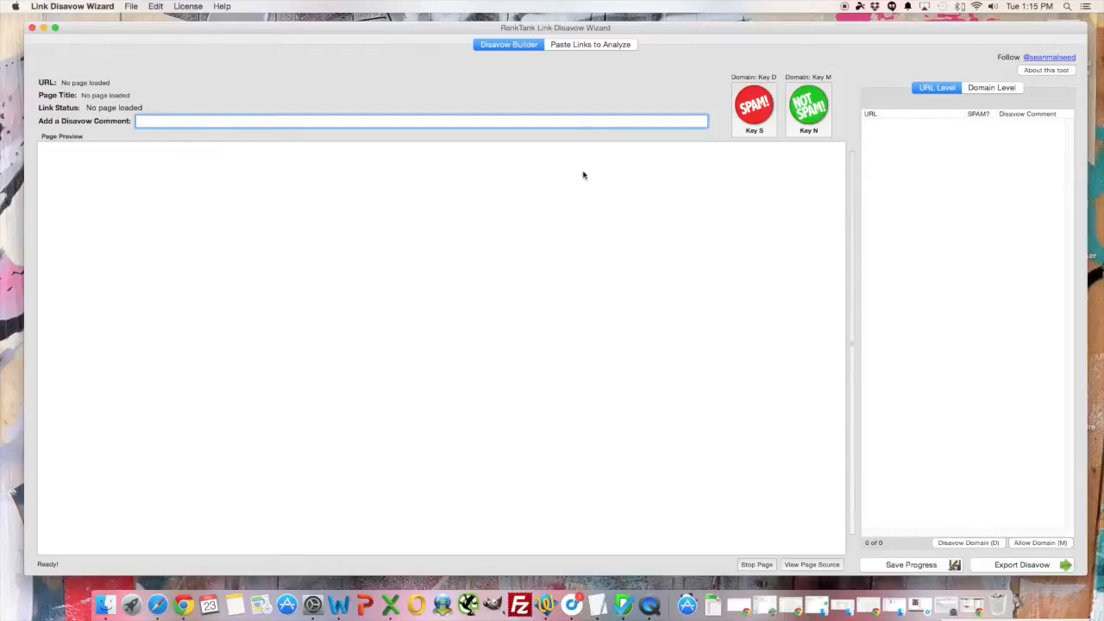
mouse_move(499, 74)
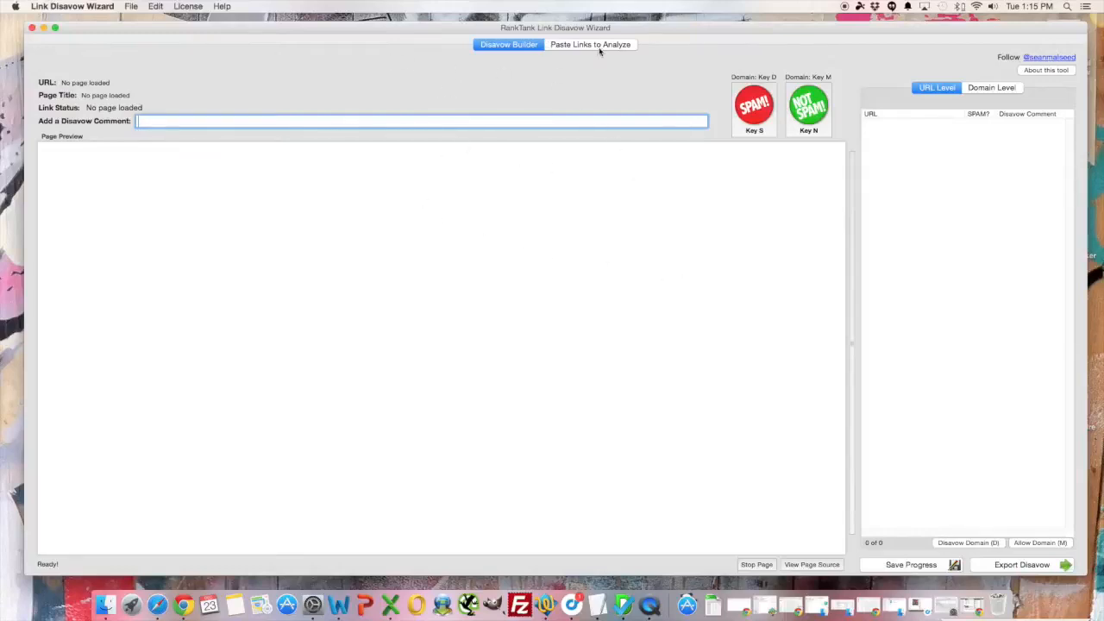
Enter harrnowak.com as the site's domain and paste the lawyers.techlawyers.org linking URLs to analyze.
click(590, 45)
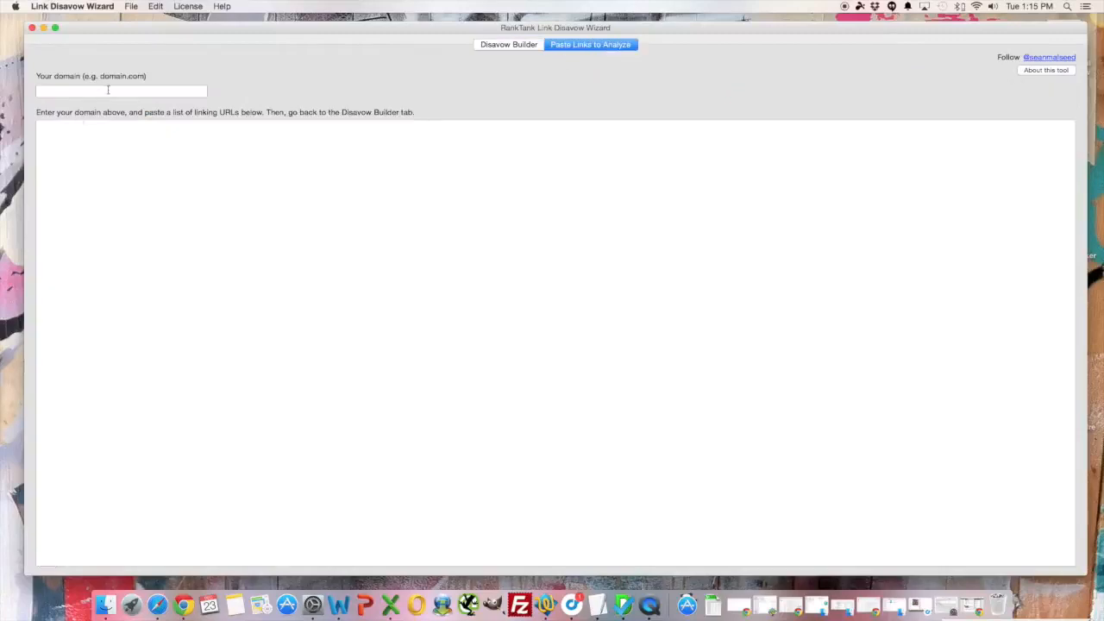
text(harrell-)
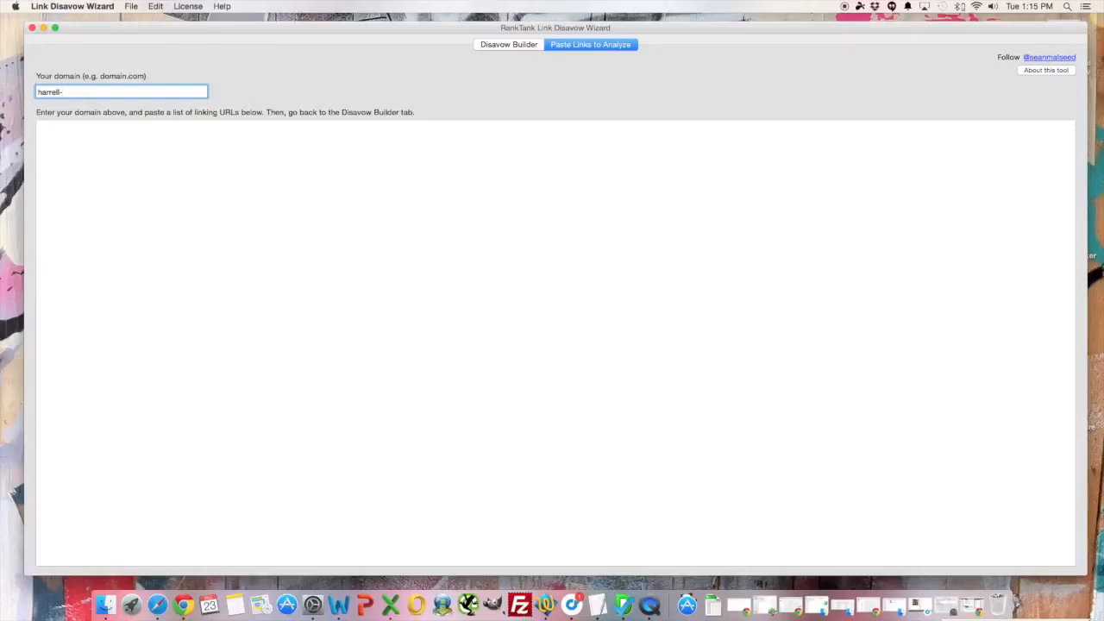
text(nowak.com)
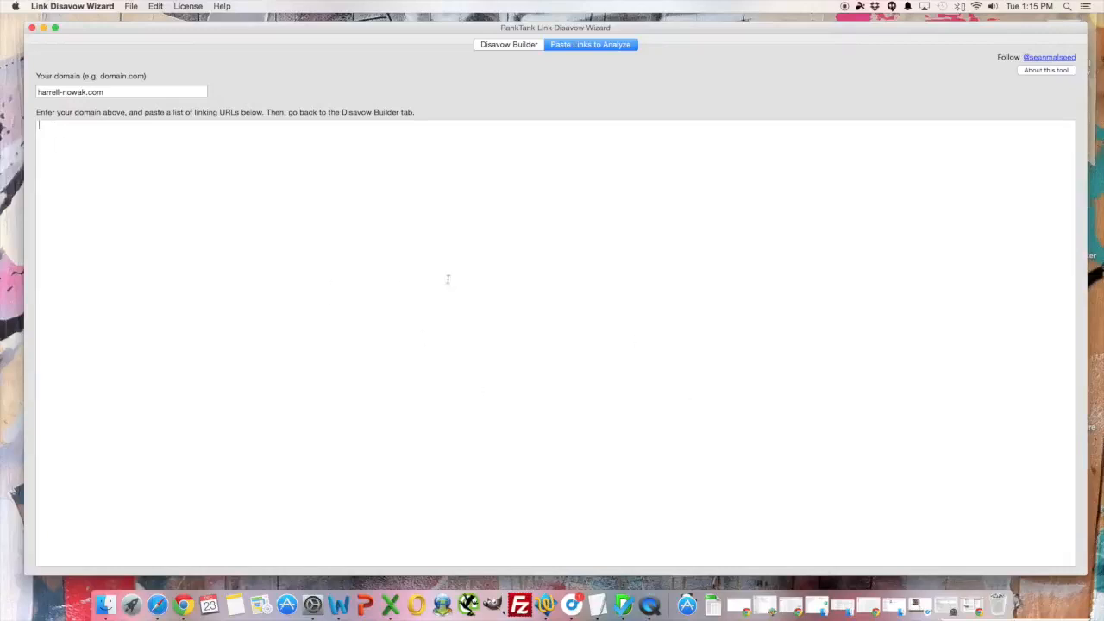
mouse_move(462, 276)
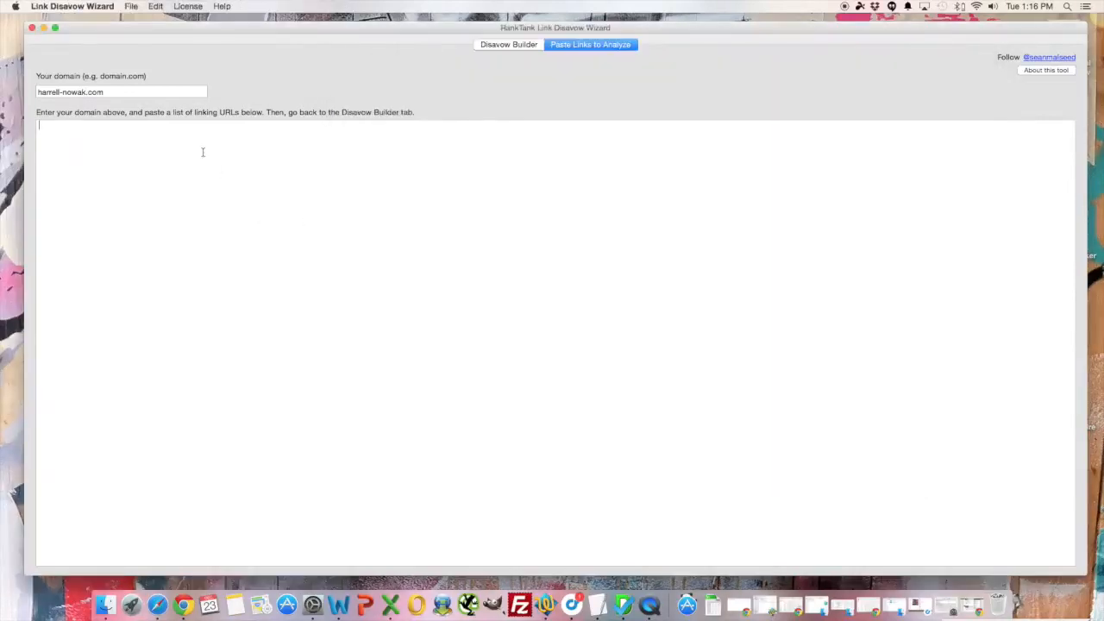
text(http://lawyers.techlawyers.org/...)
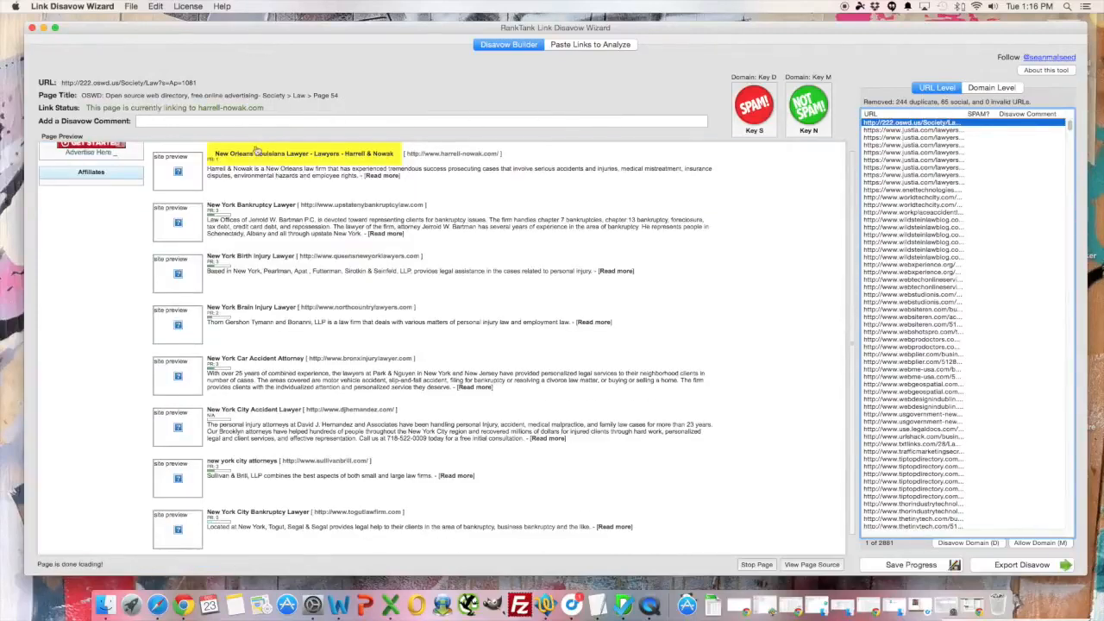
Scroll the first previewed page to its backlink and mark it as spam.
scroll(down, 3)
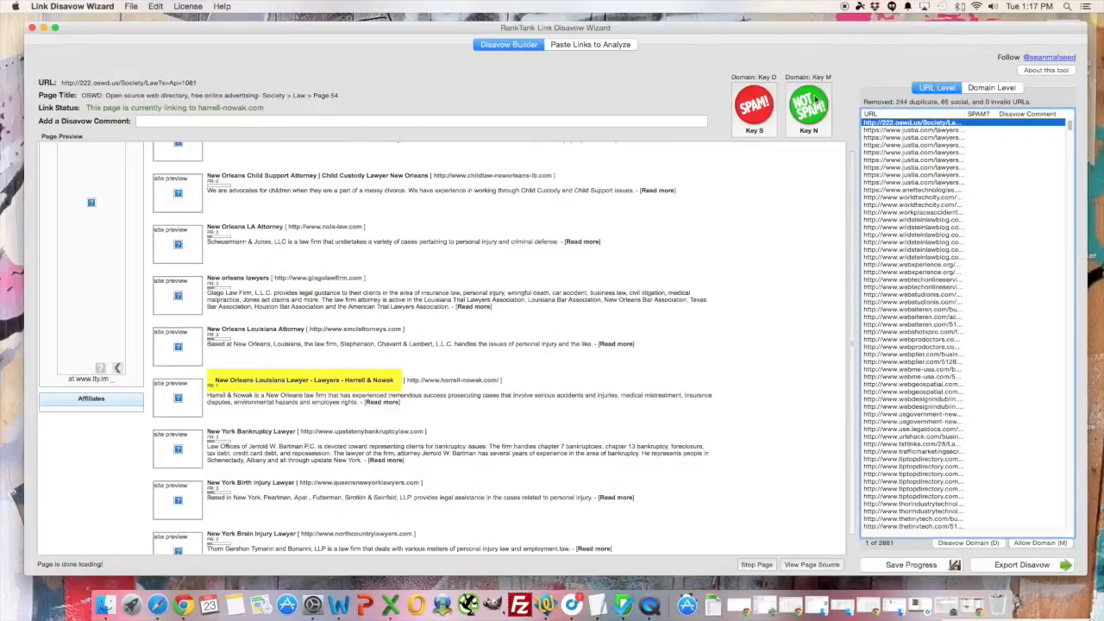
mouse_move(852, 143)
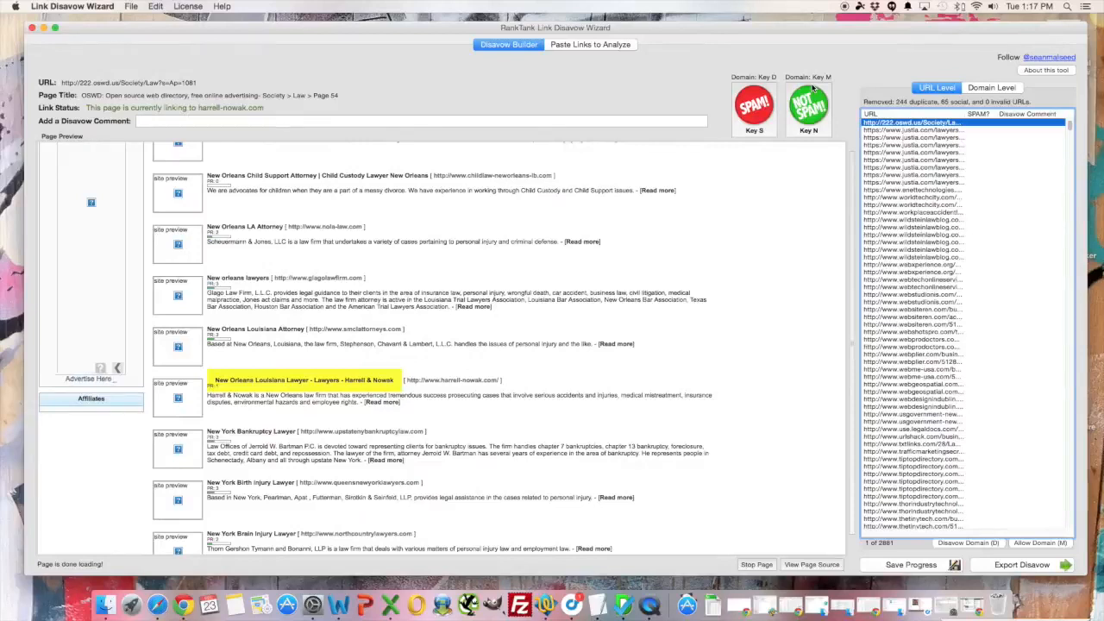
mouse_move(821, 71)
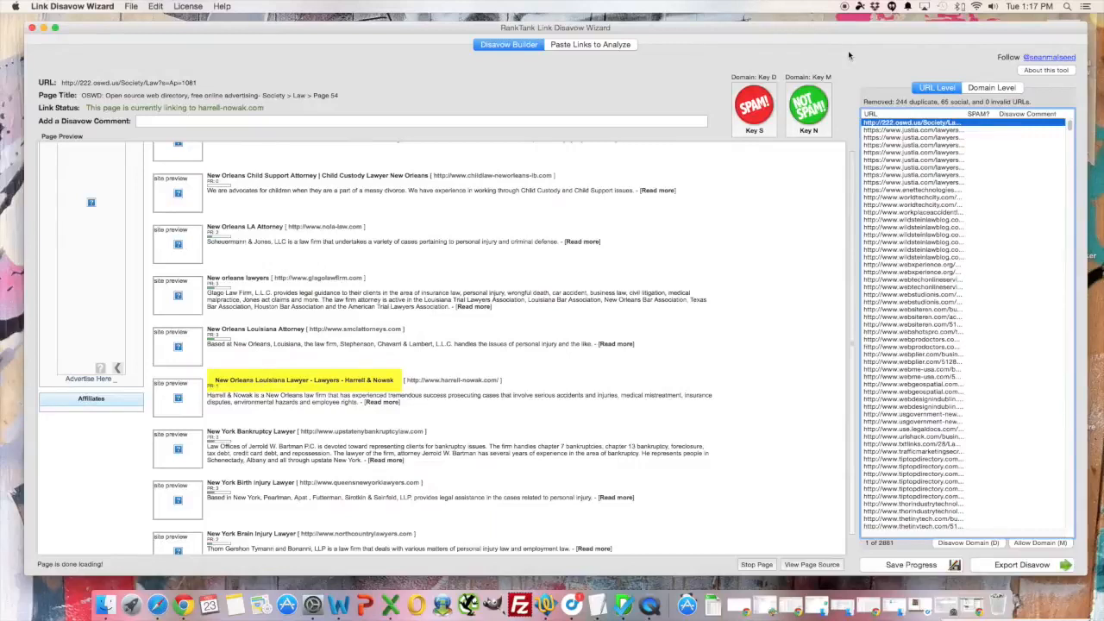
click(911, 130)
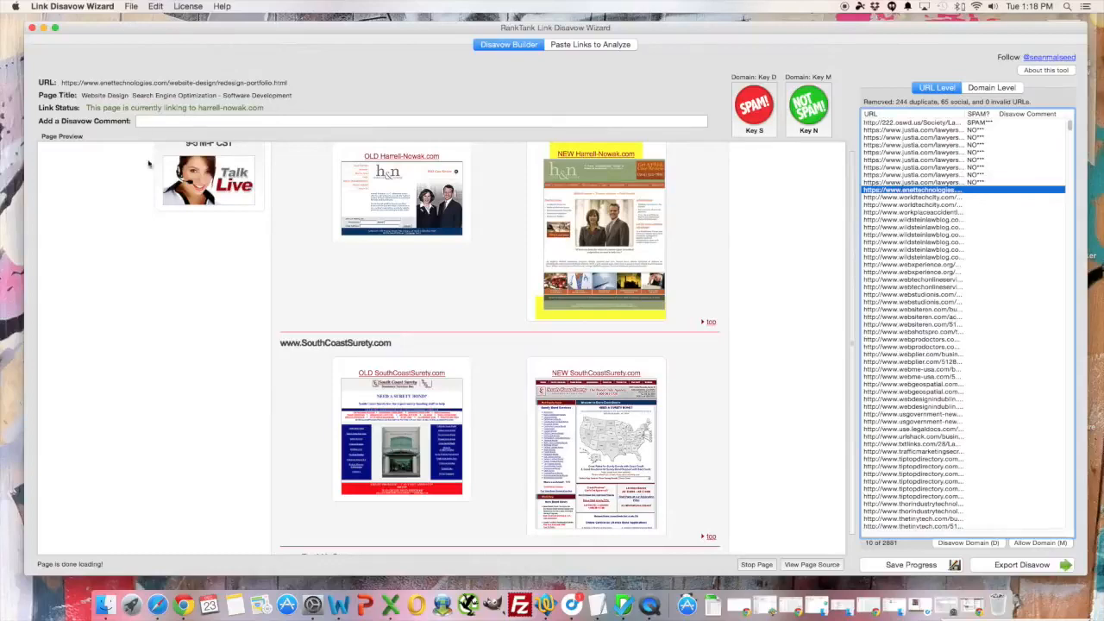
mouse_move(809, 224)
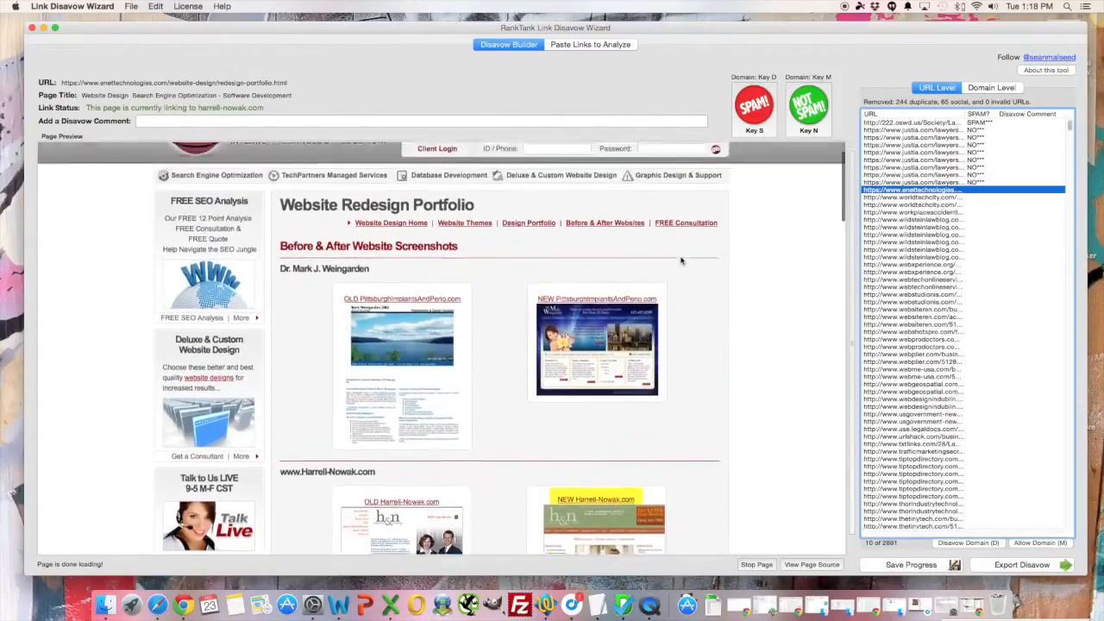
Scroll the website redesign portfolio preview to check the site's before-and-after link.
scroll(down, 3)
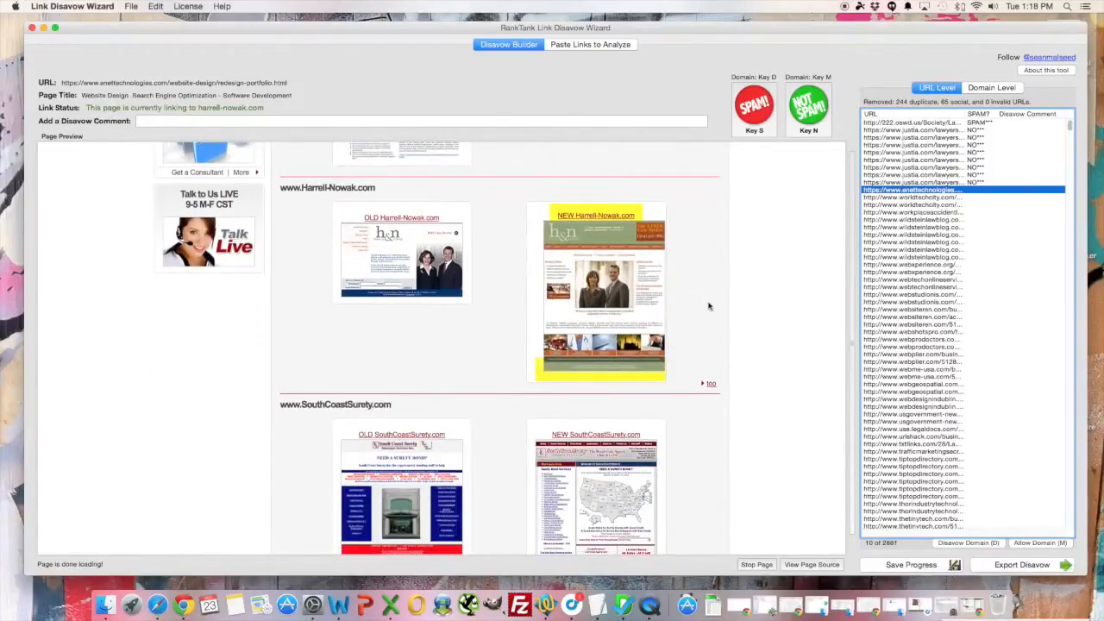
mouse_move(735, 262)
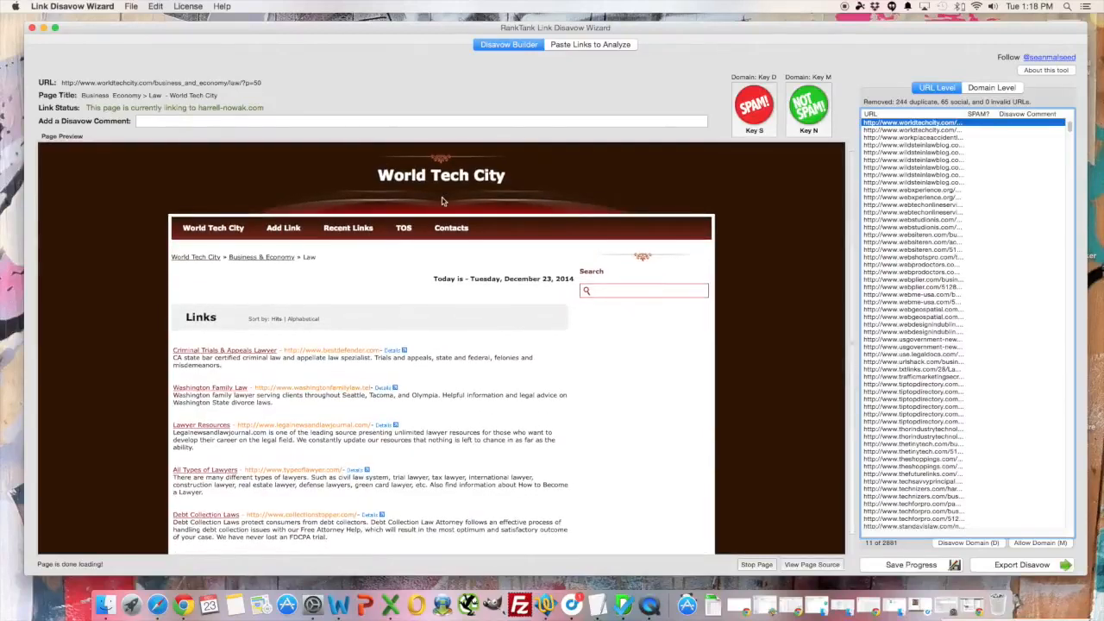
Scroll the World Tech City directory preview down and back up to locate the highlighted backlink.
scroll(down, 3)
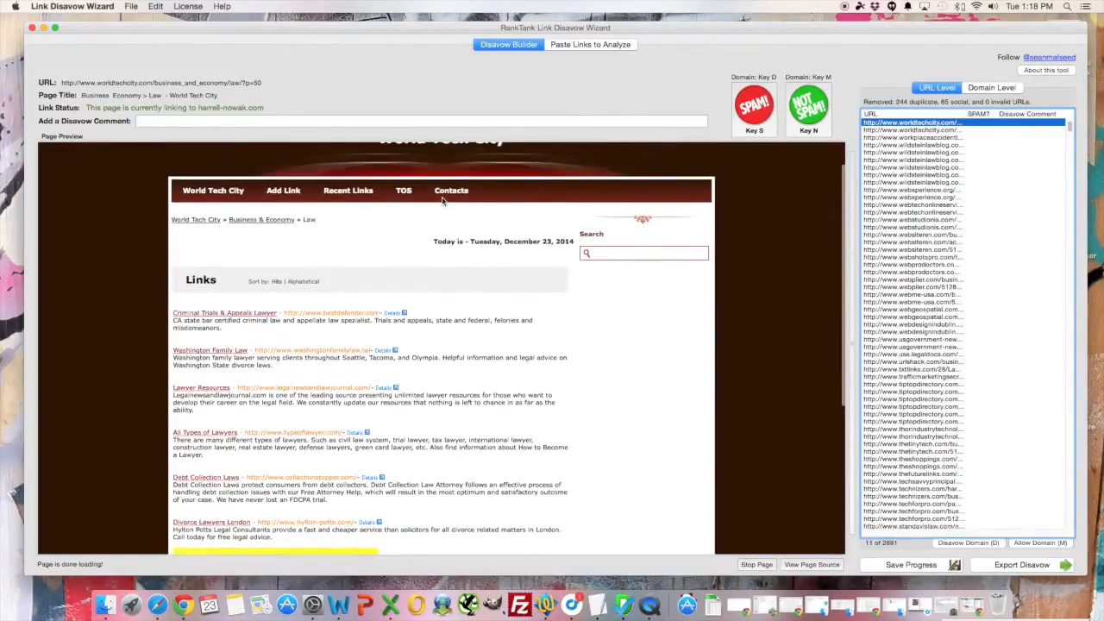
scroll(down, 3)
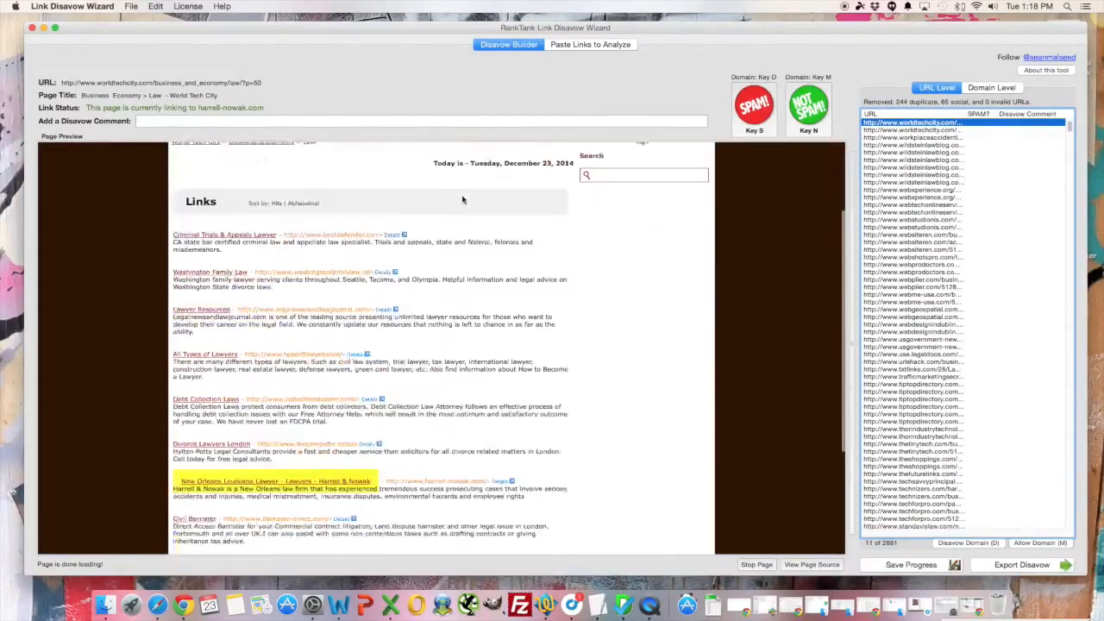
scroll(down, 3)
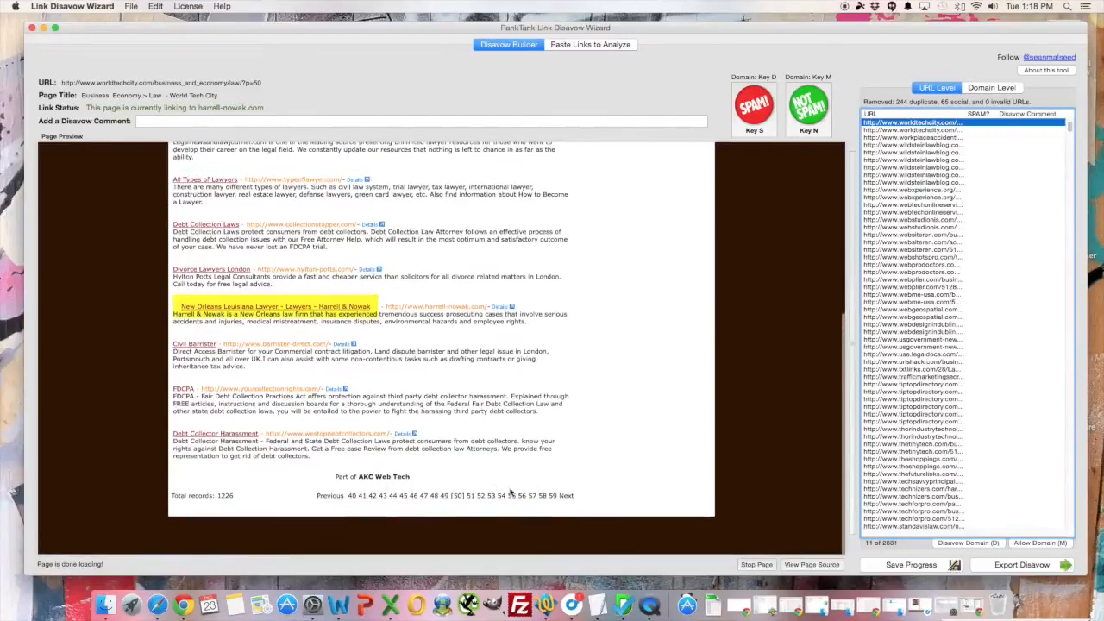
scroll(up, 3)
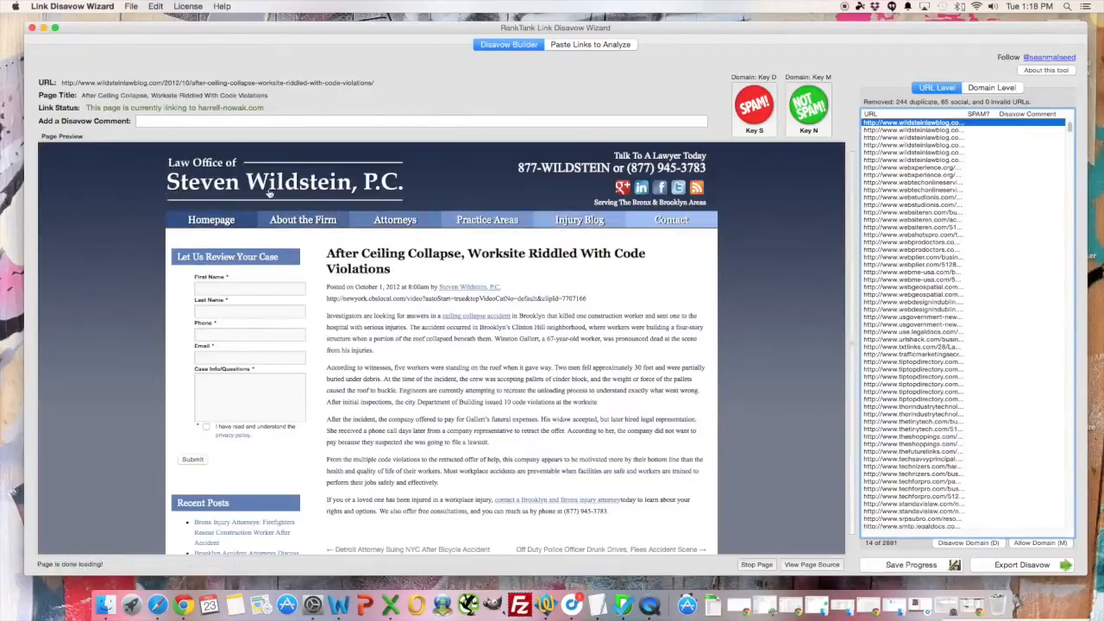
Scroll to the highlighted links and record a verdict on the WEBxperience directory page.
scroll(down, 3)
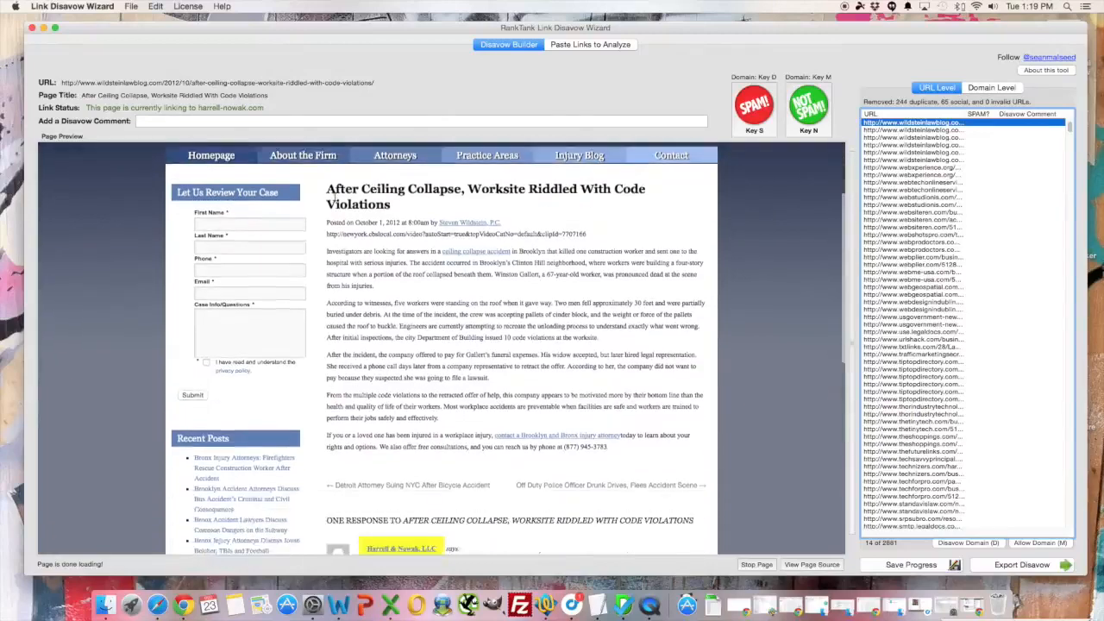
scroll(down, 3)
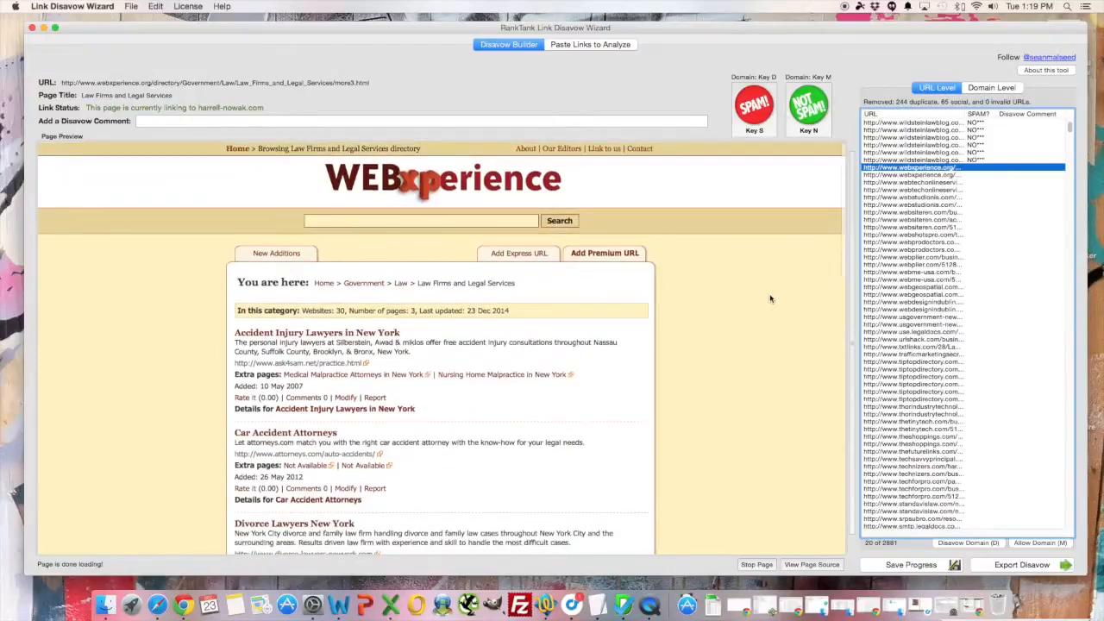
click(911, 183)
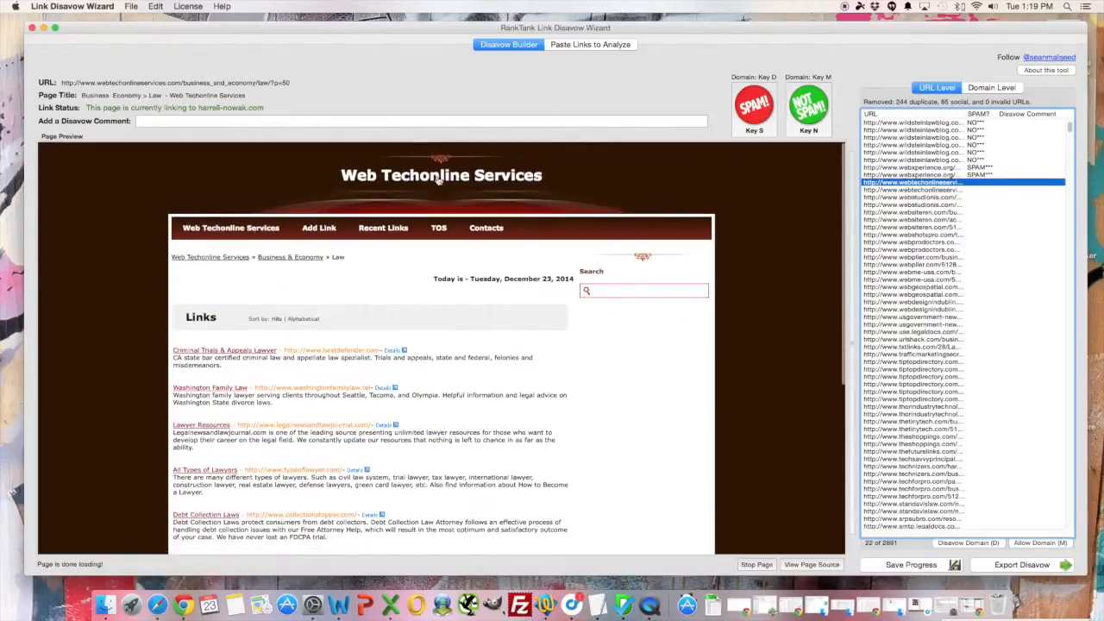
Scroll through the Web Techonline Services and Web Siteren directory previews to find the backlinks.
scroll(down, 3)
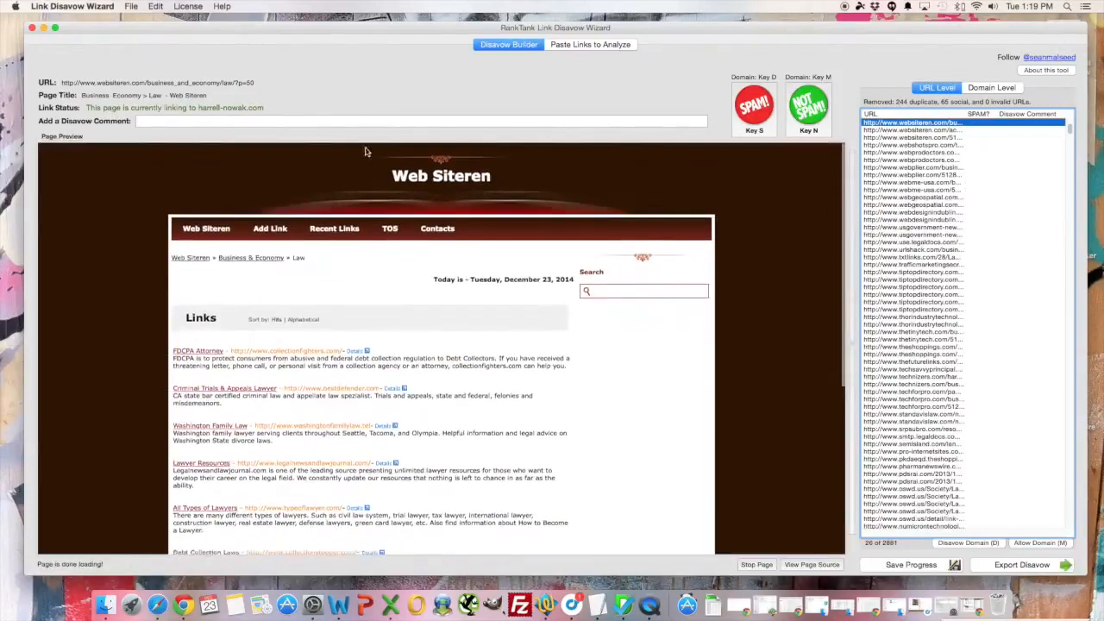
scroll(down, 3)
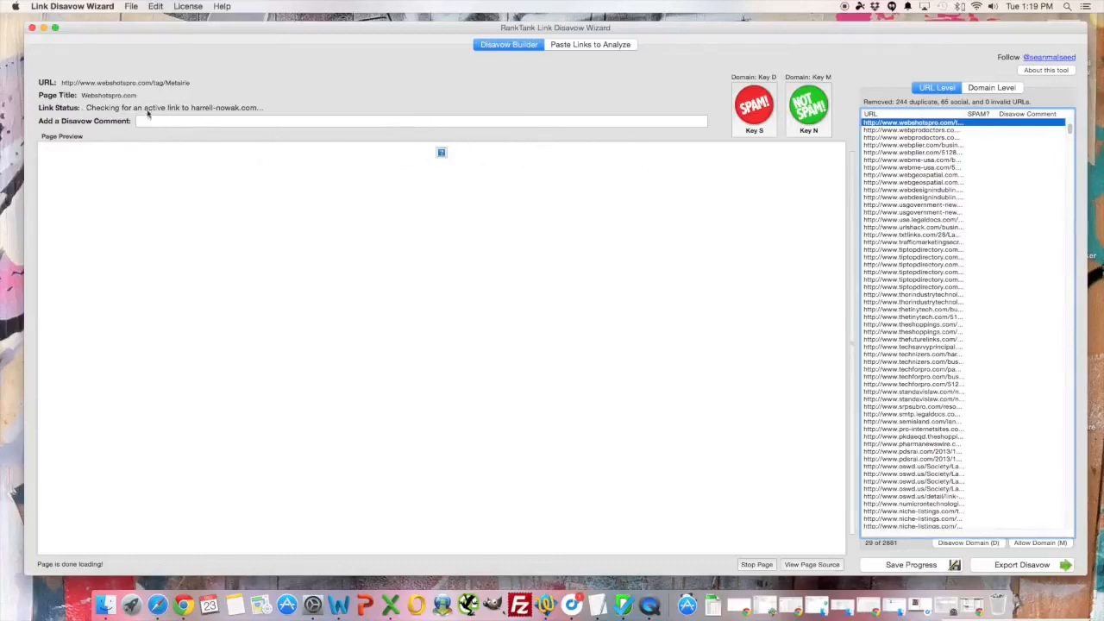
mouse_move(490, 214)
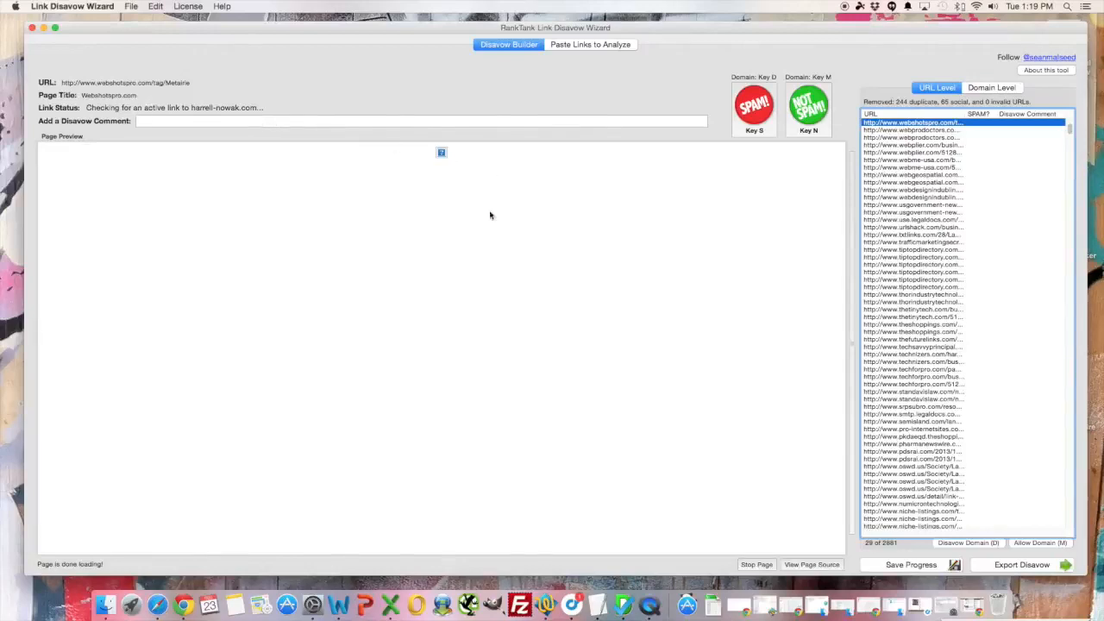
mouse_move(680, 528)
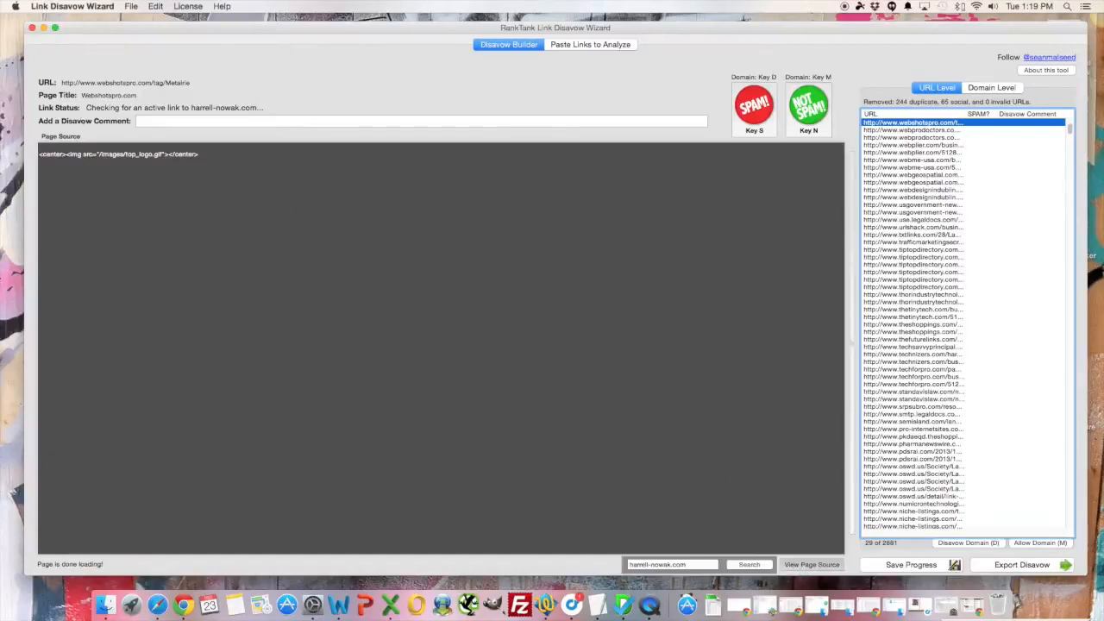
mouse_move(810, 564)
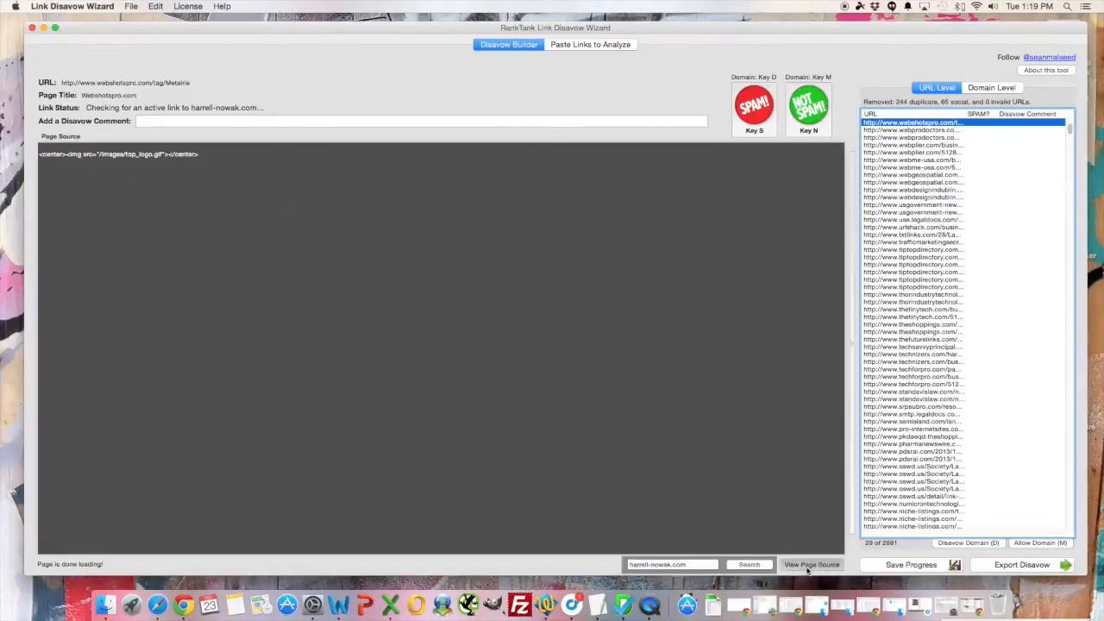
Rate the webshotspro link so the Web Productors directory page loads for review.
click(811, 564)
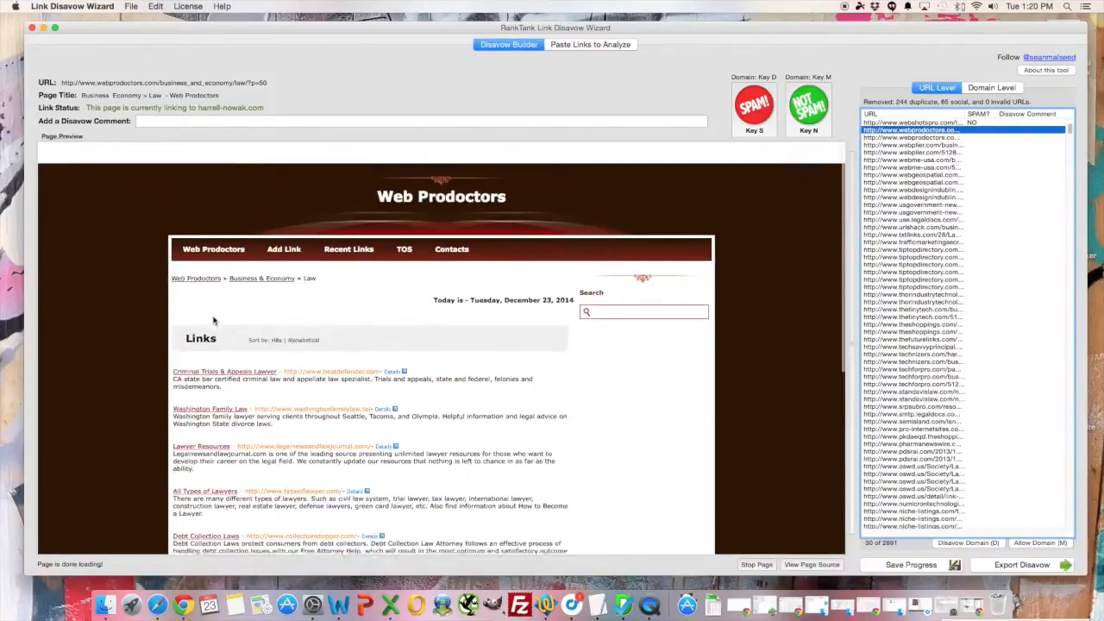
Add the disavow comment 'spam directories didnt ask for link' to the Web Productors link.
click(421, 121)
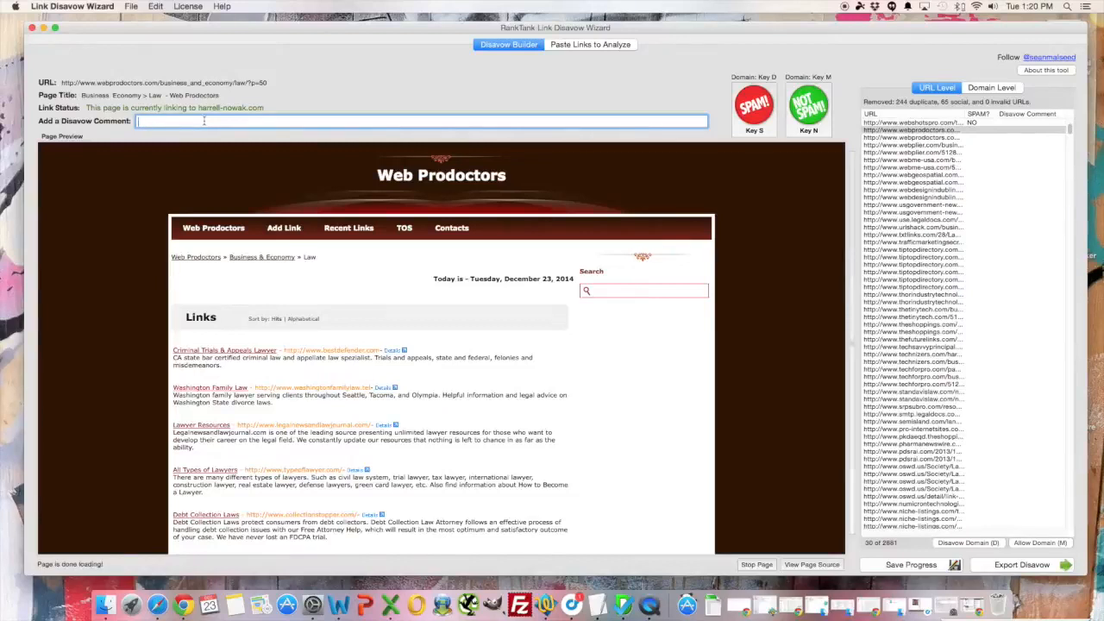
text(spam direc)
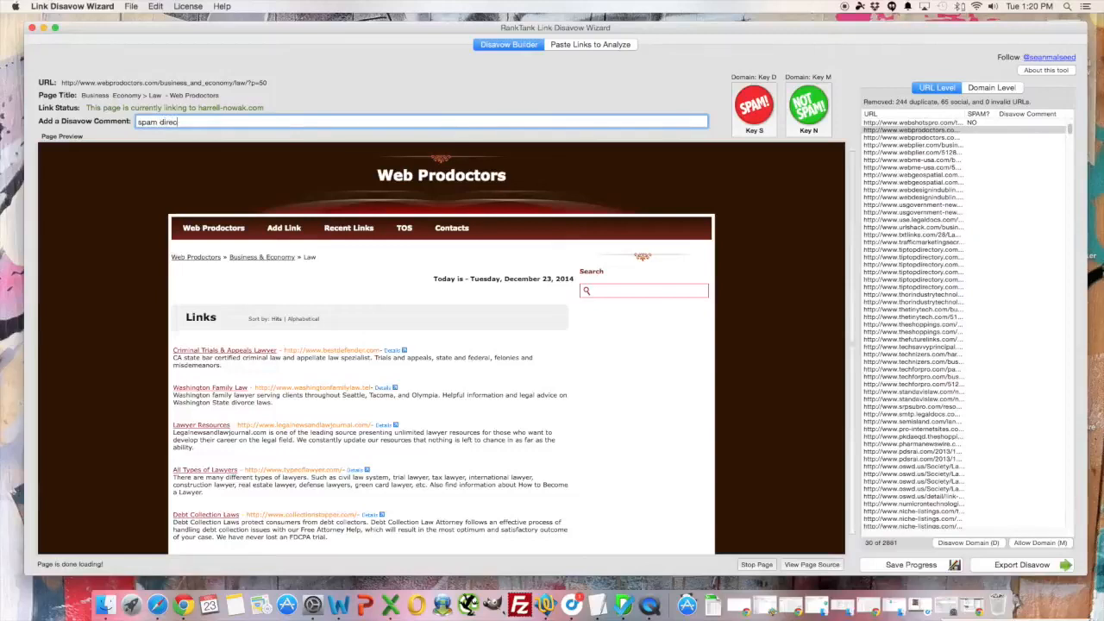
text(tories didnt ask for l)
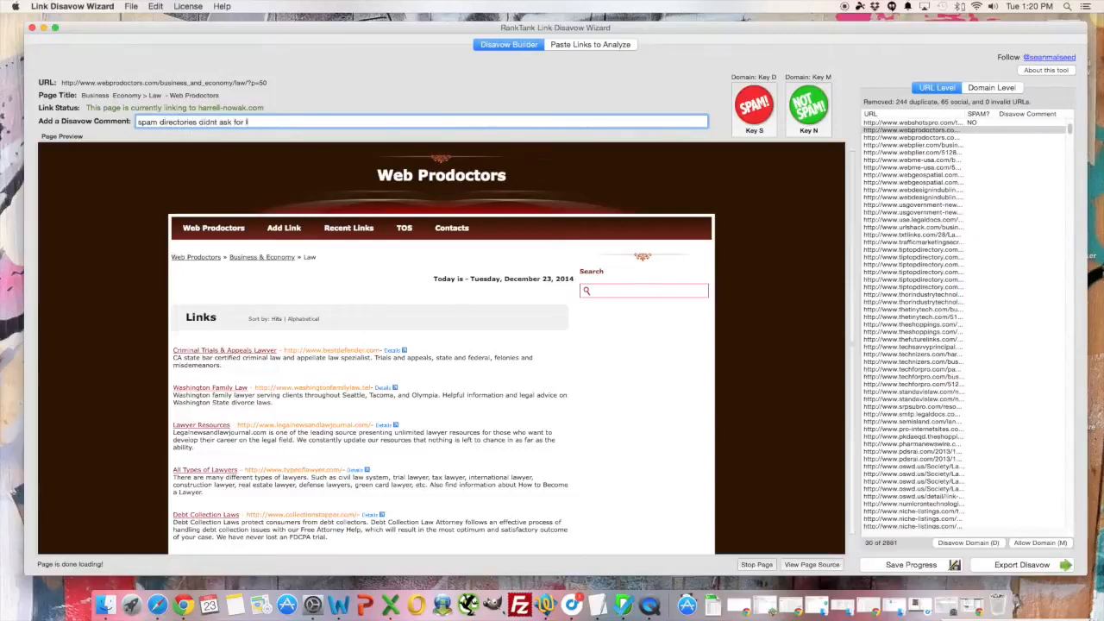
text(ink)
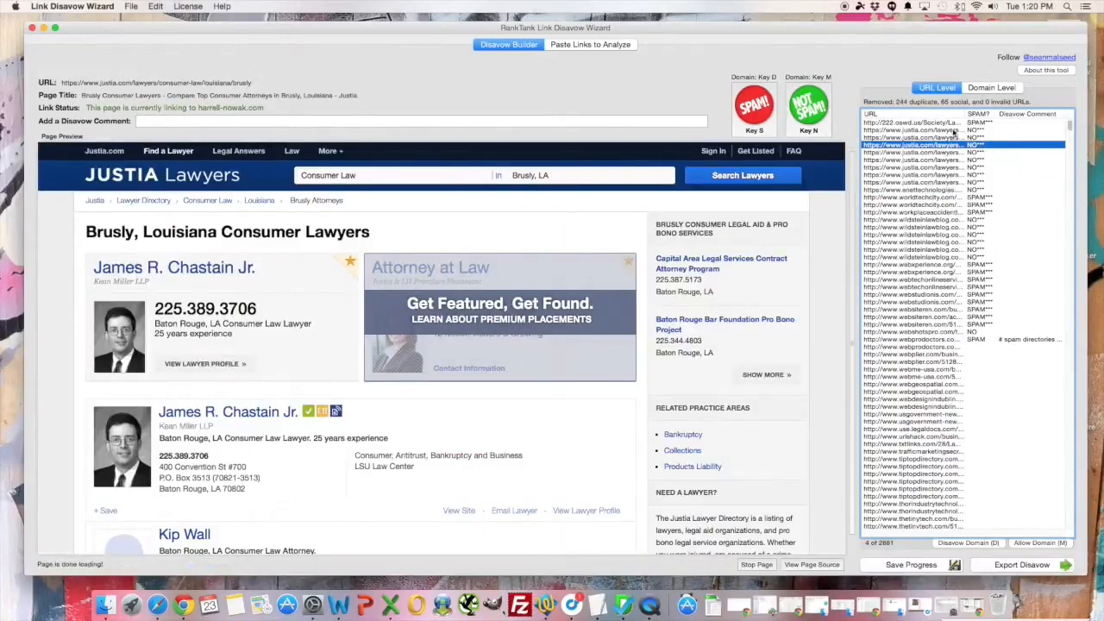
Comment 'didnt ask for link' on the 222.oseed.us link and bring up the domain-level disavow list.
click(911, 121)
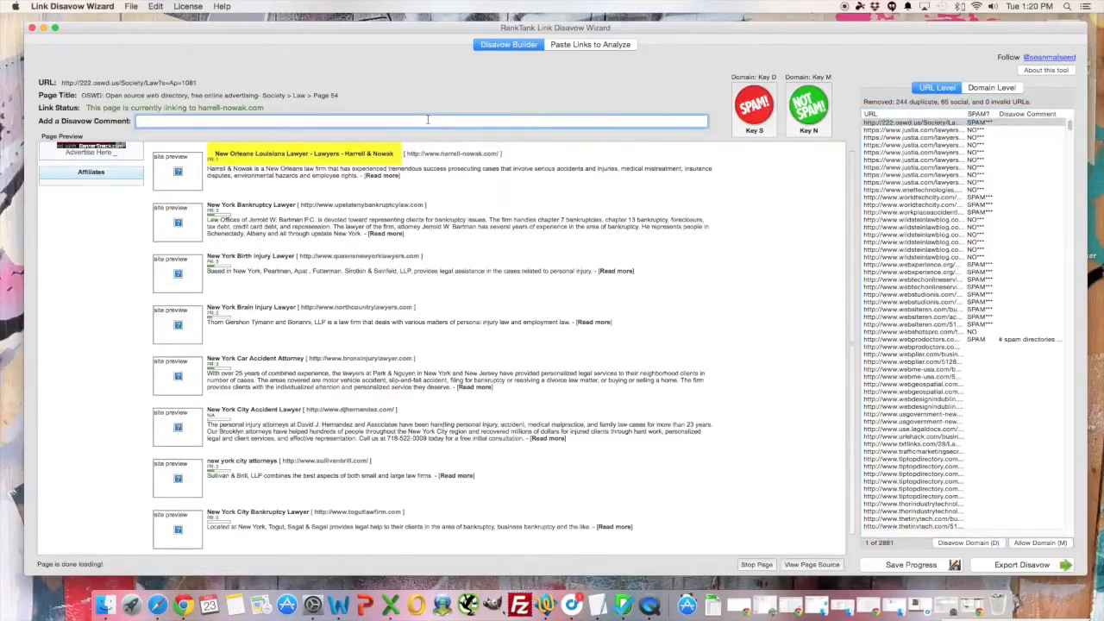
text(didnt ask for link)
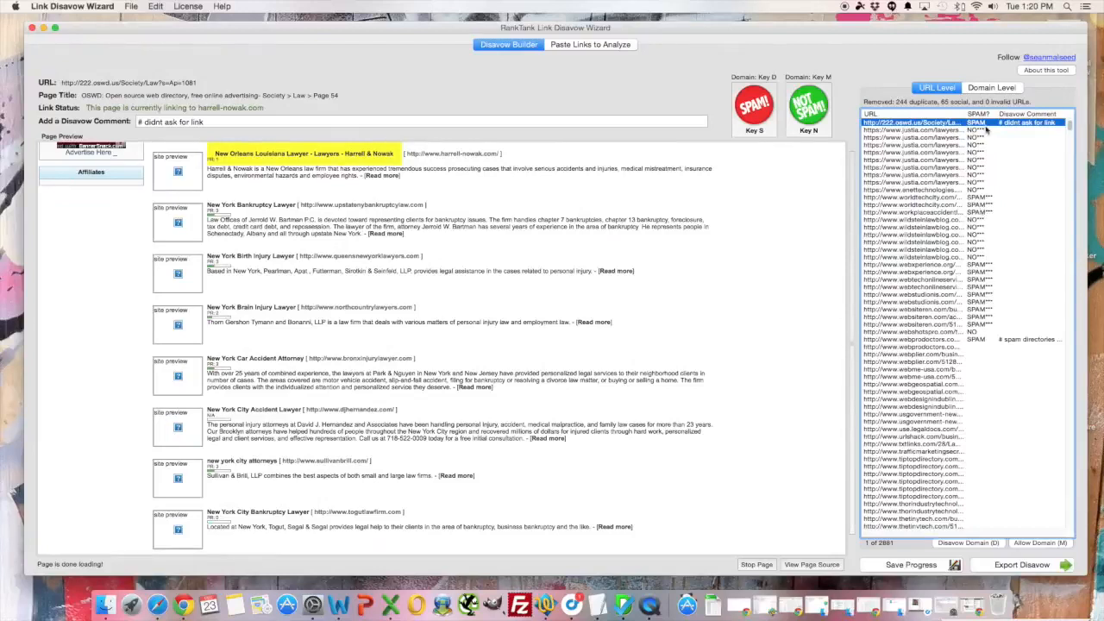
click(992, 86)
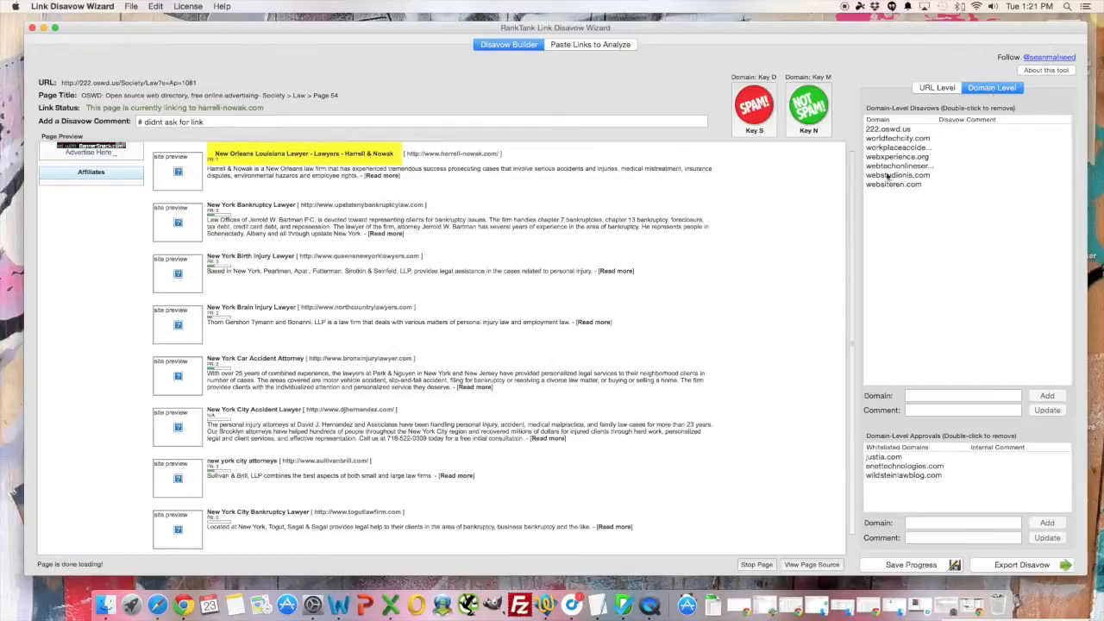
Remove 222.oseed.us from the disavowed domains list.
click(887, 127)
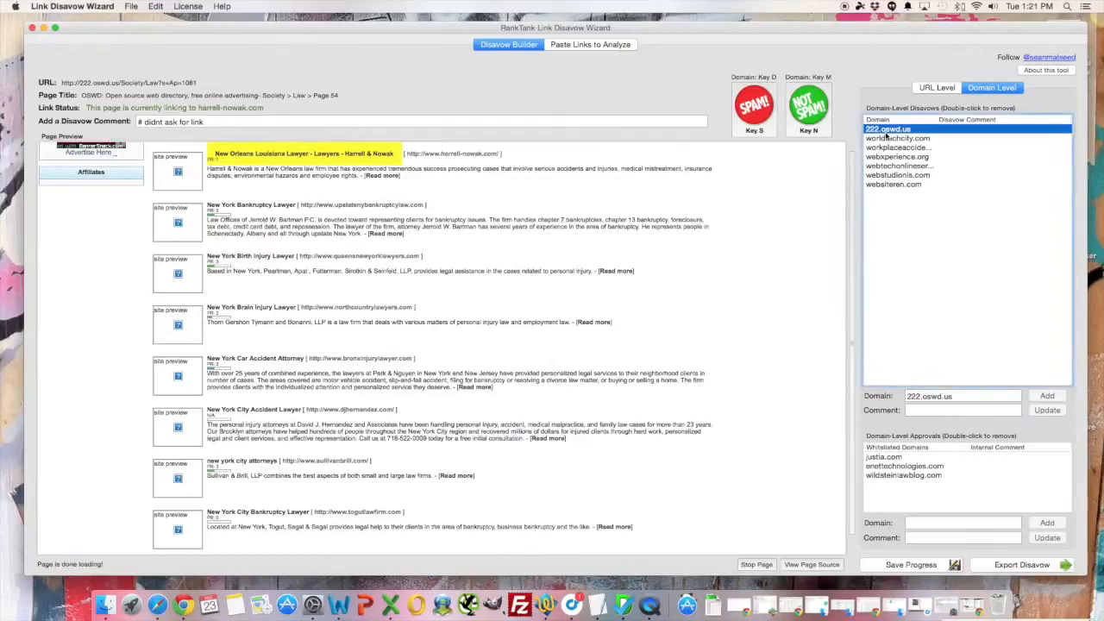
click(904, 465)
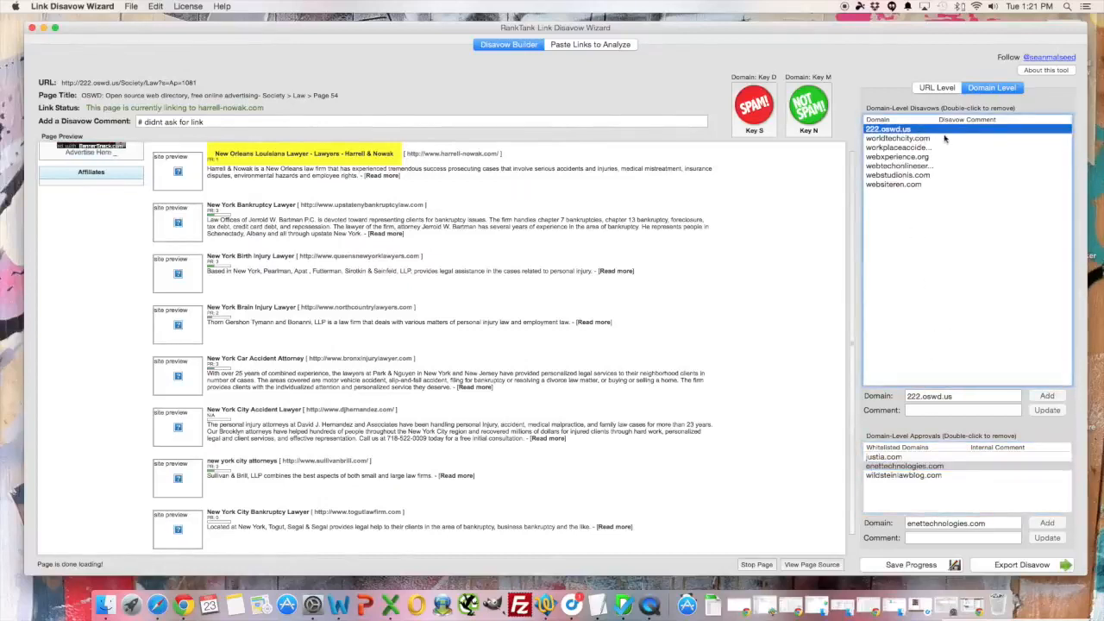
double_click(886, 128)
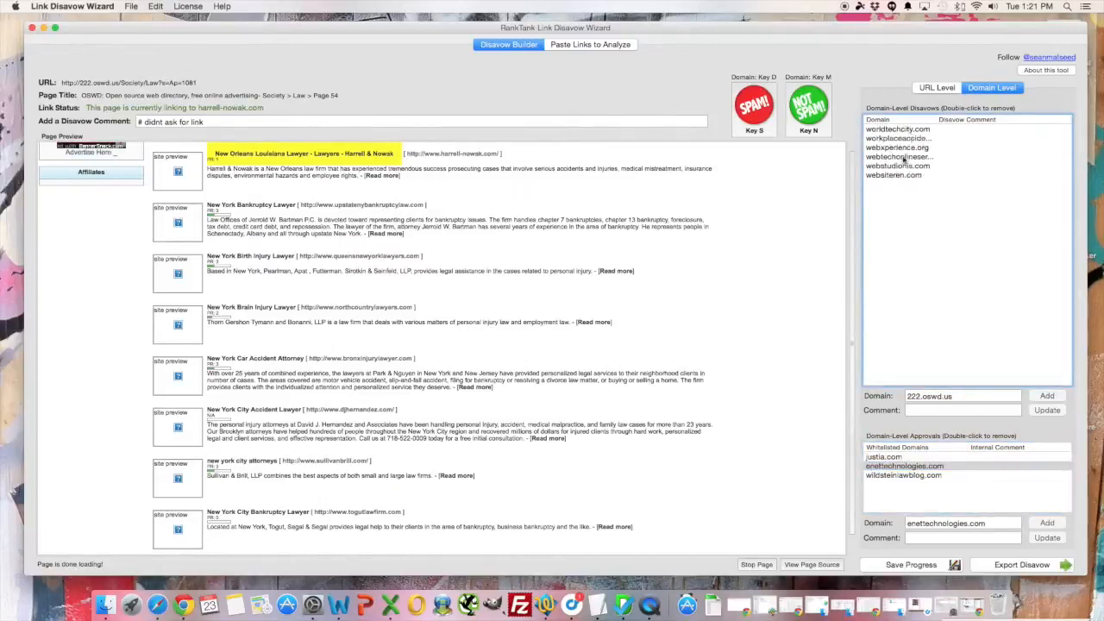
Tag webtechonlineservices.com with the comment 'cheap directory', update it, and return to the URL-level list.
click(897, 155)
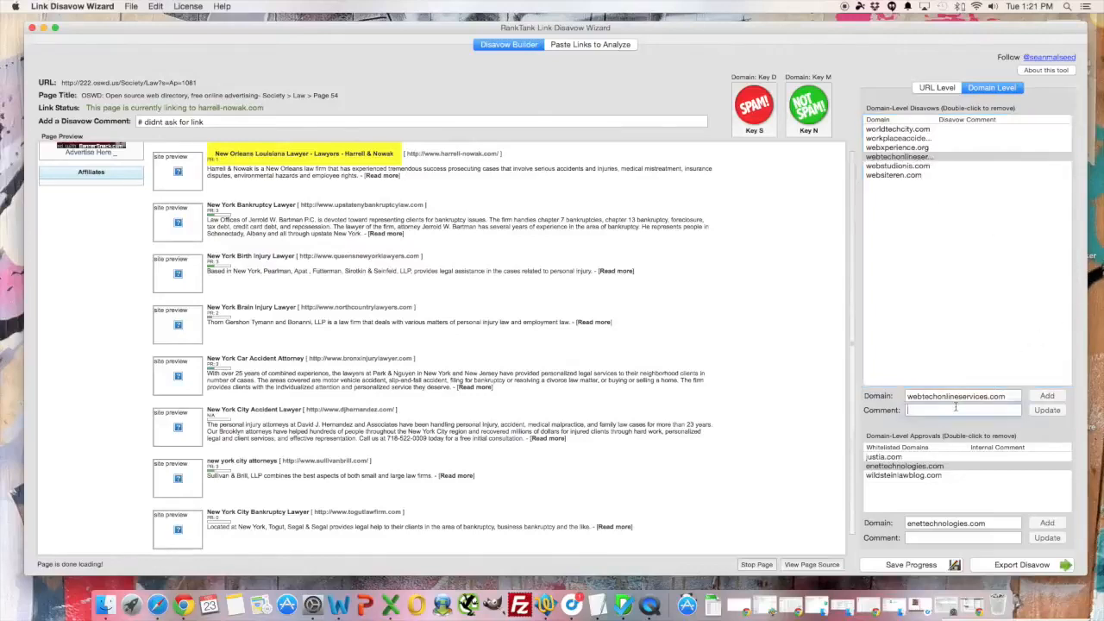
text(cheap directory)
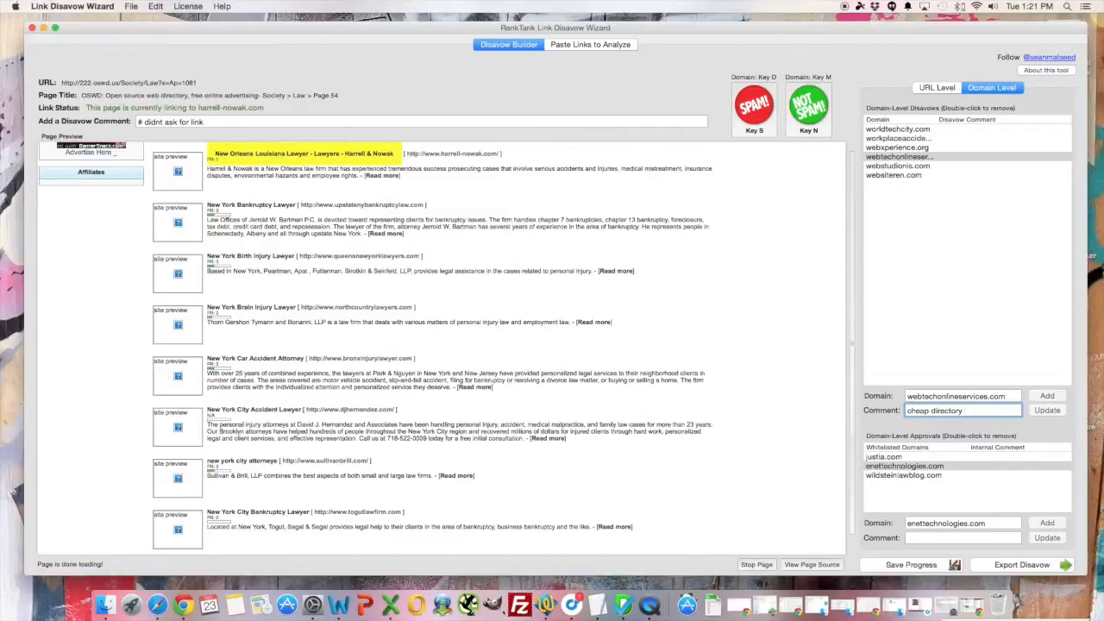
click(1047, 411)
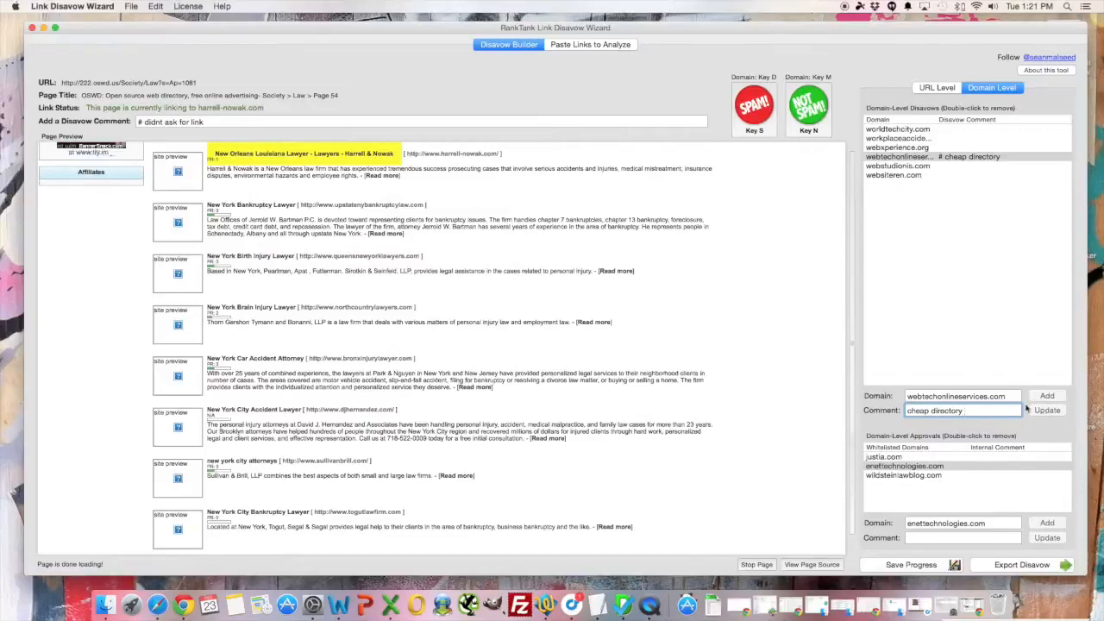
mouse_move(1021, 152)
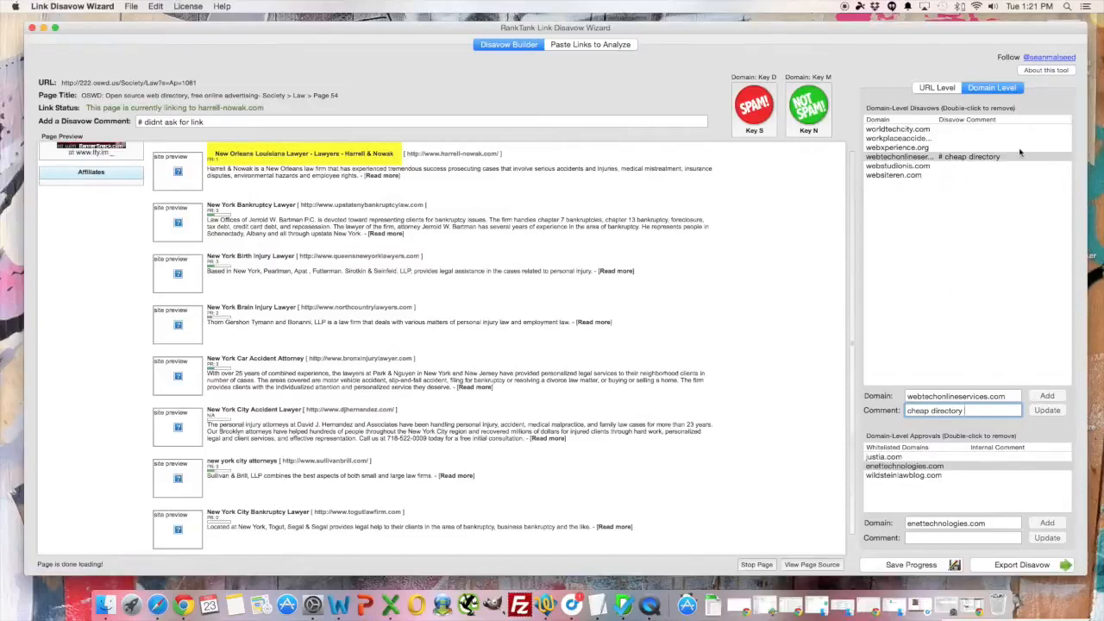
mouse_move(942, 188)
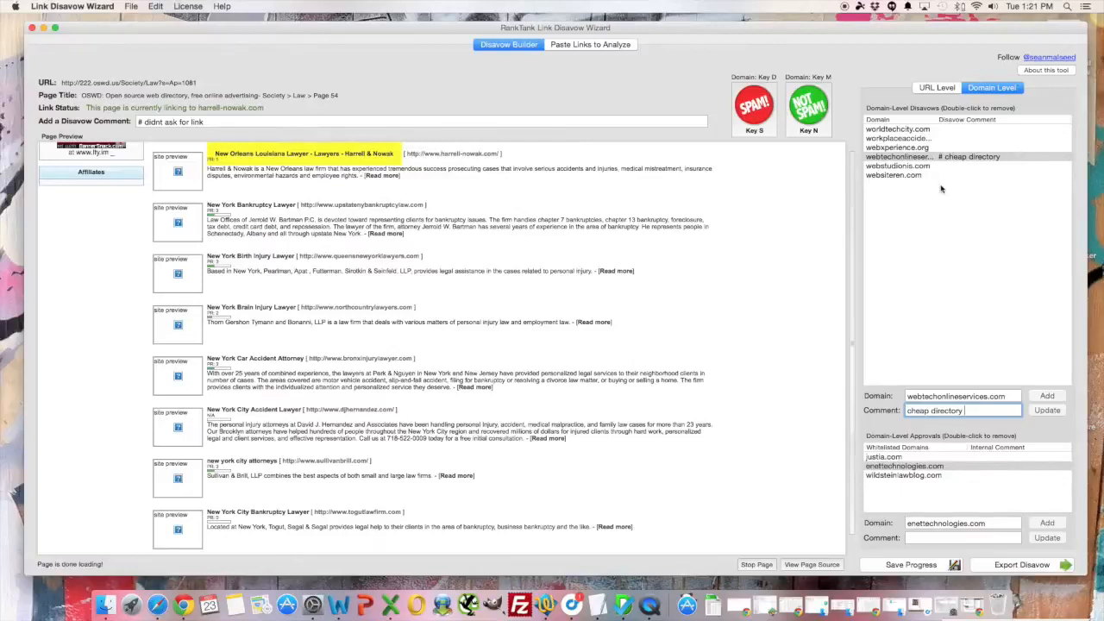
mouse_move(913, 55)
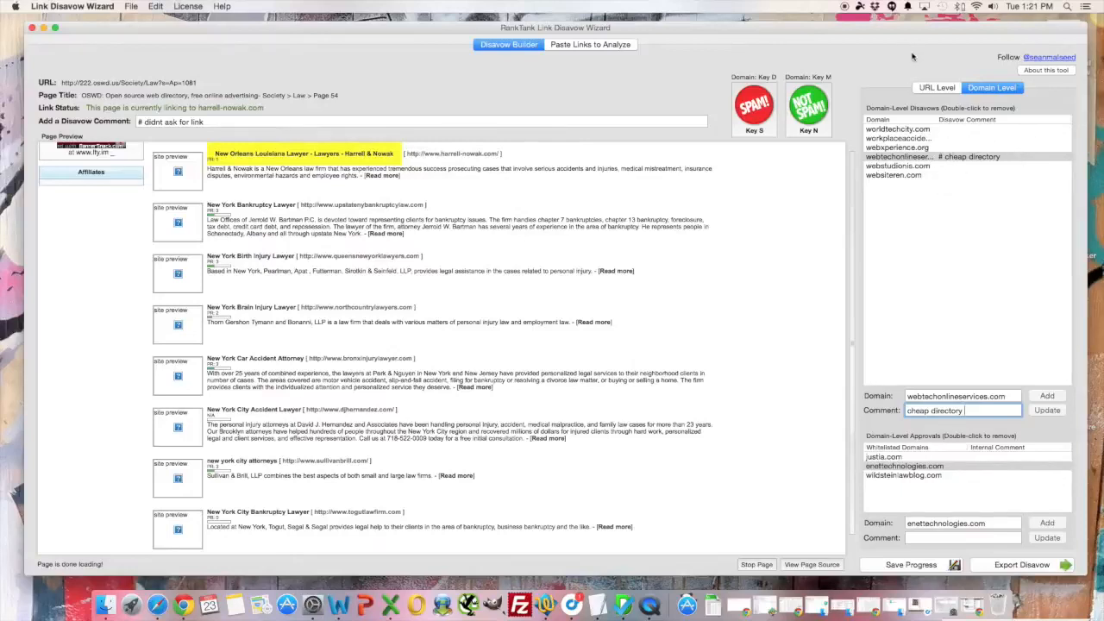
click(937, 86)
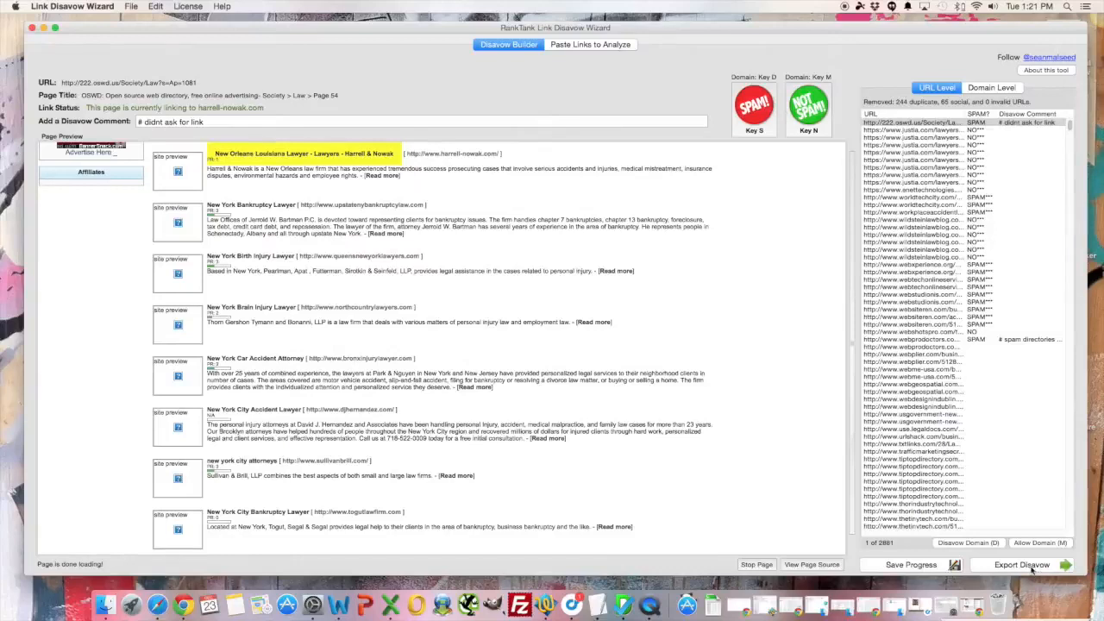
Export the disavow list as disavow.txt to the Desktop.
click(1022, 564)
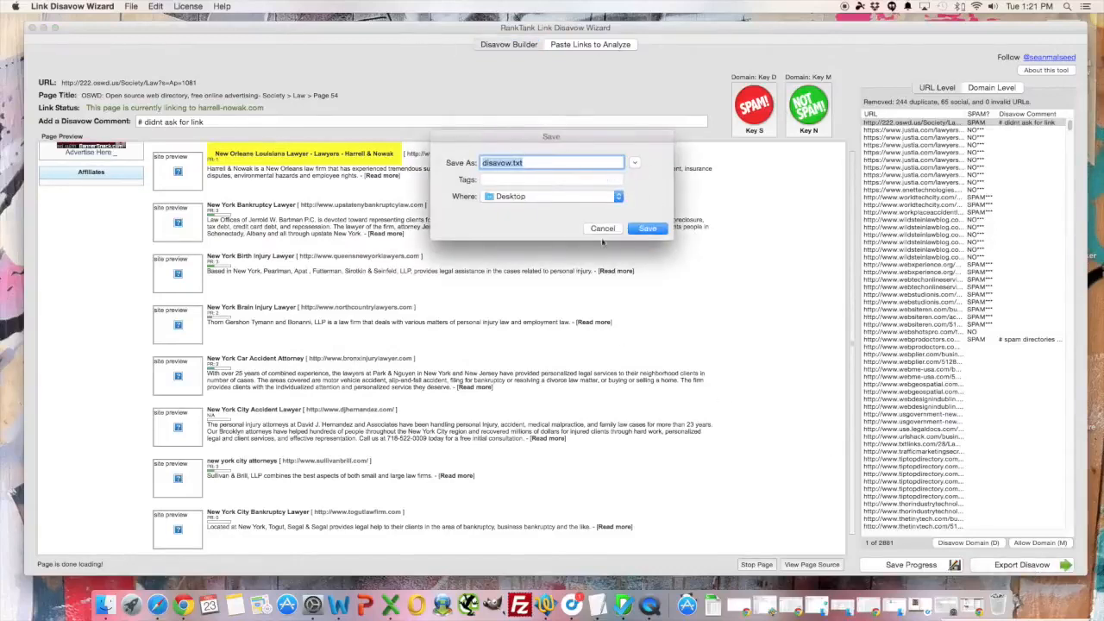
click(647, 228)
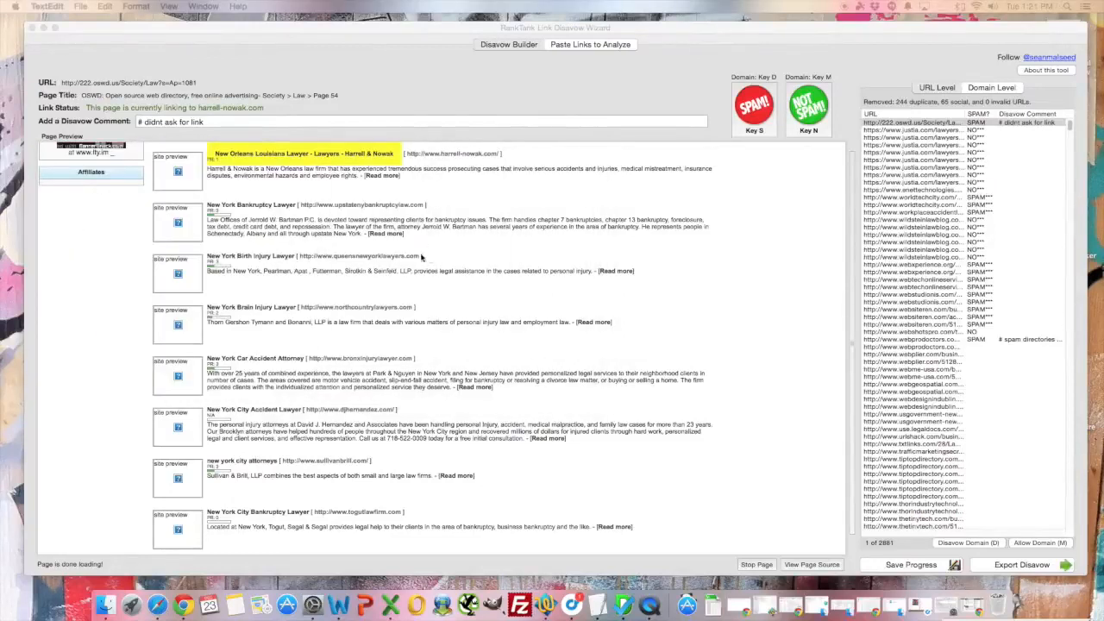
mouse_move(908, 103)
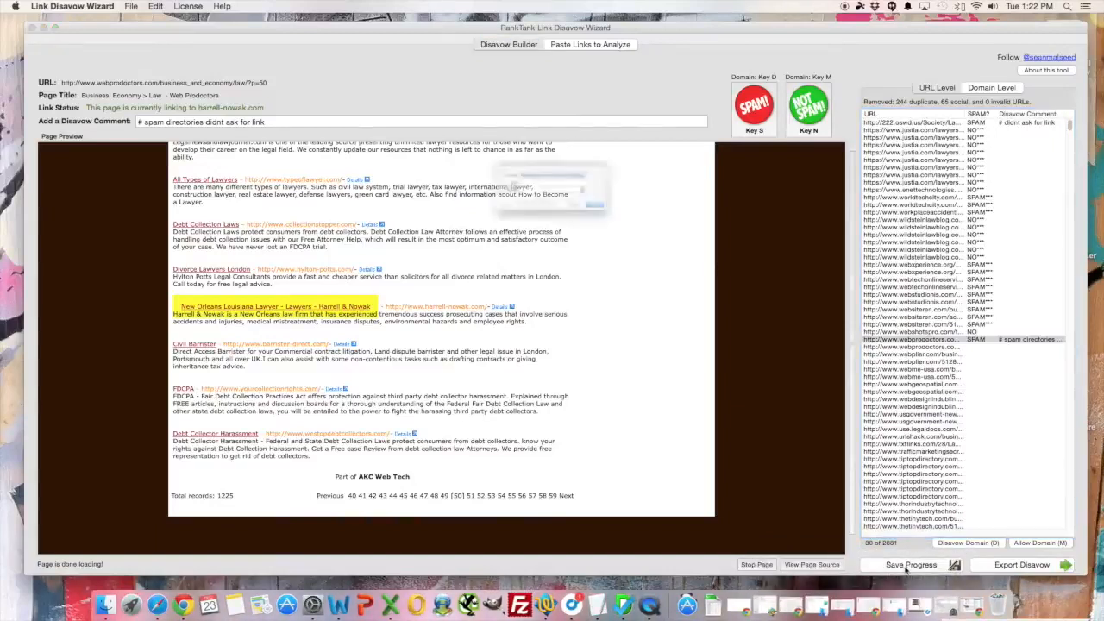
Save the review progress as the suggested dated .dsw session file on the Desktop.
click(911, 564)
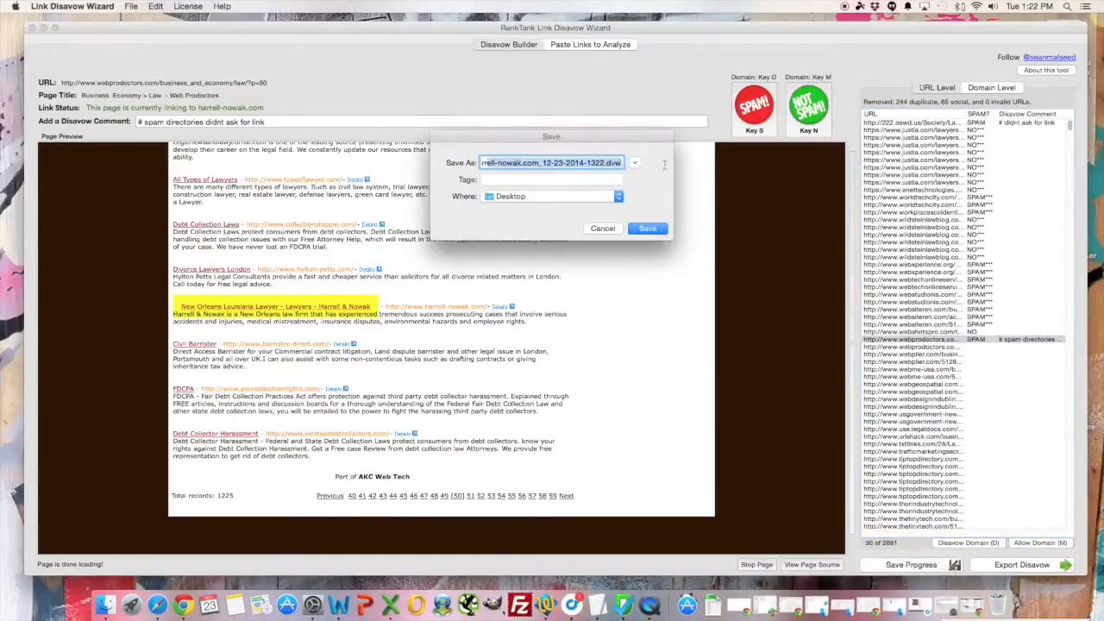
click(550, 163)
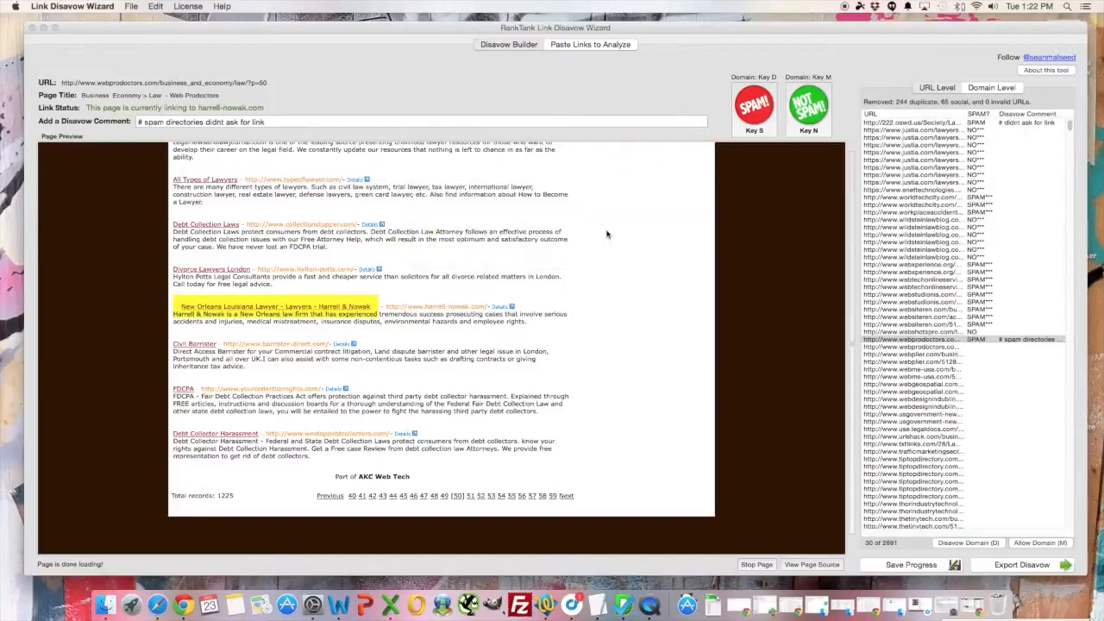
click(911, 338)
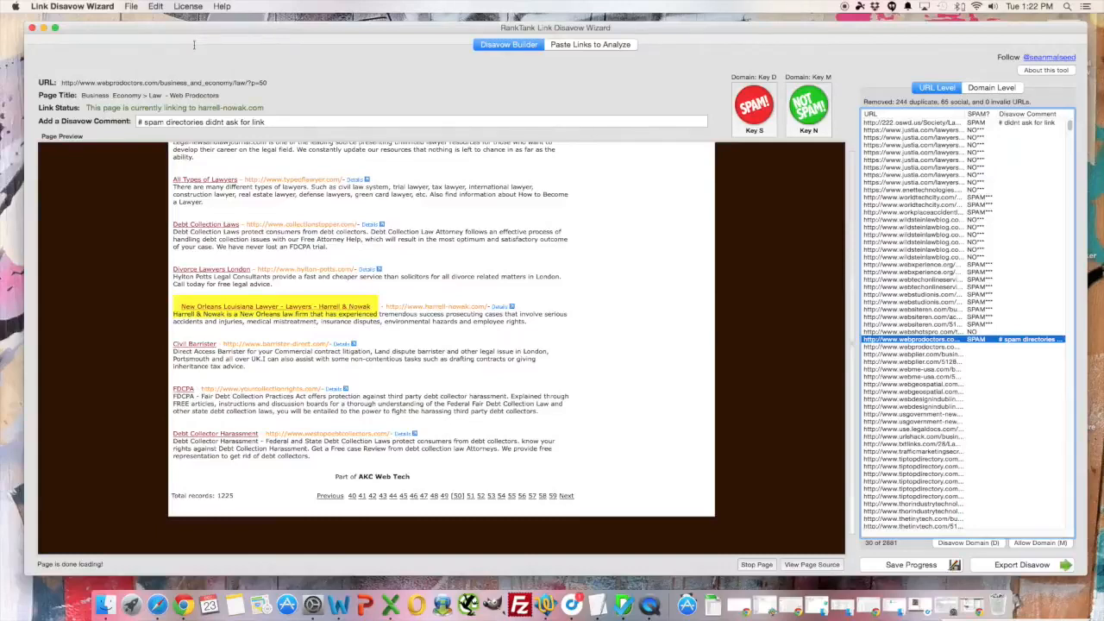
mouse_move(196, 50)
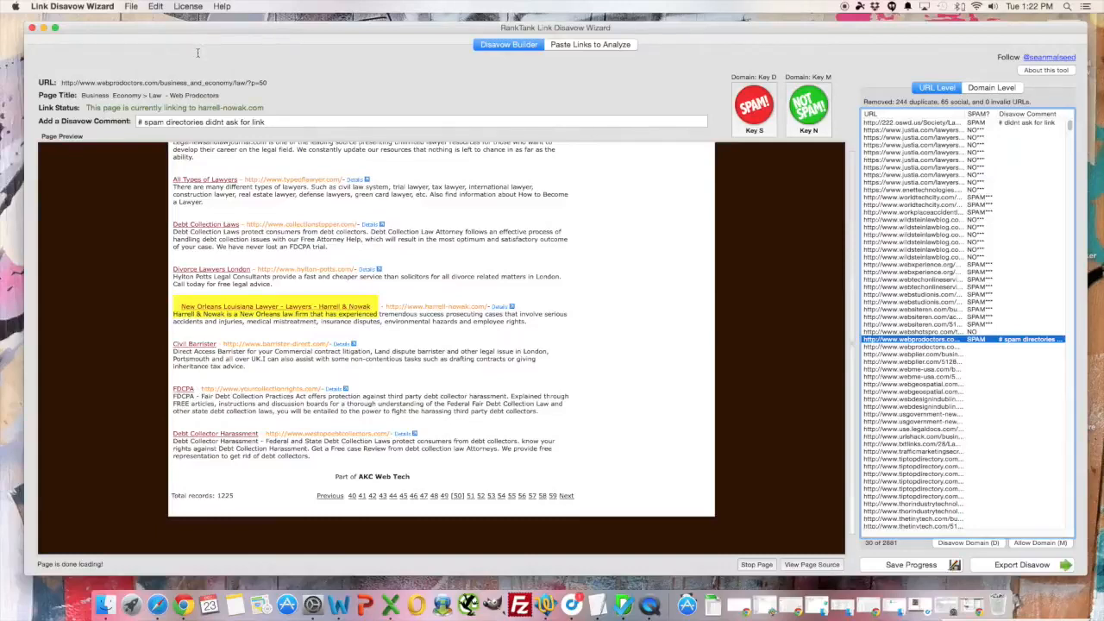